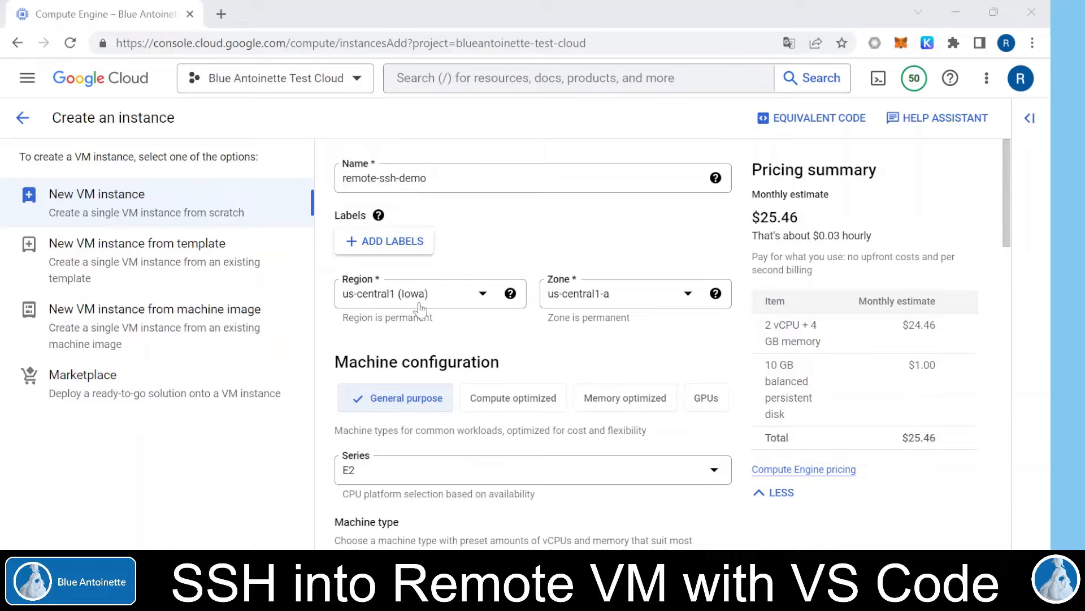
- Choose region europe-west4 (Netherlands) and briefly view the Zone help tooltip
left_click(415, 292)
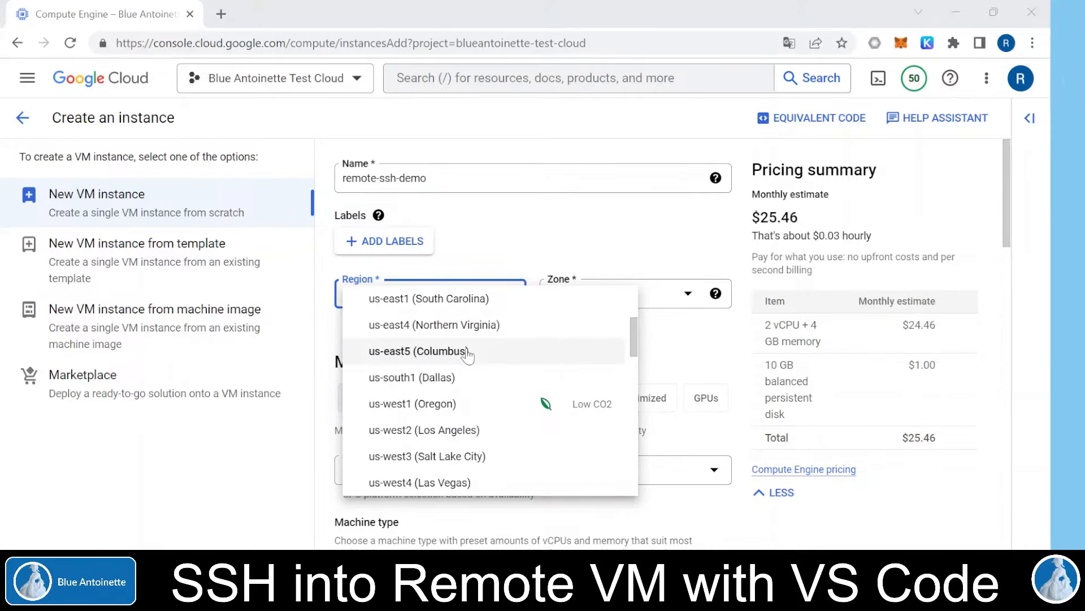
scroll("down", 3)
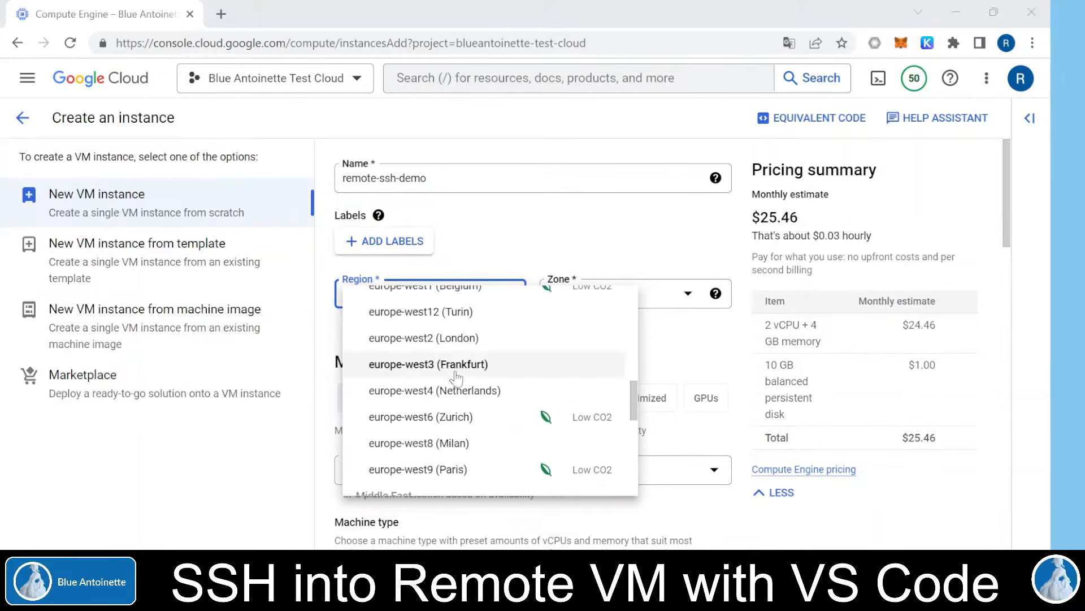
left_click(434, 390)
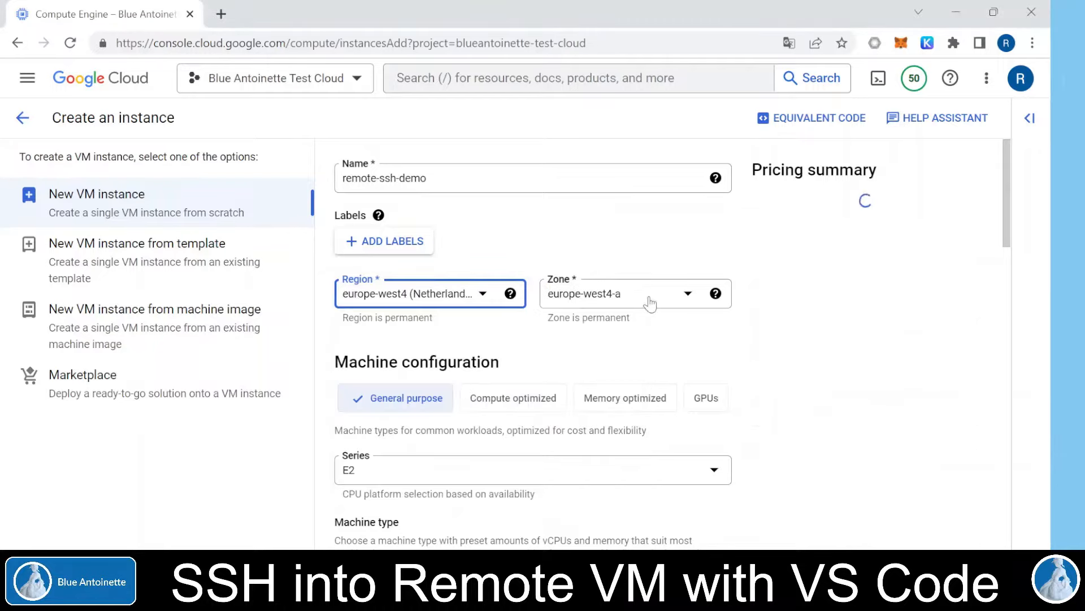
left_click(717, 293)
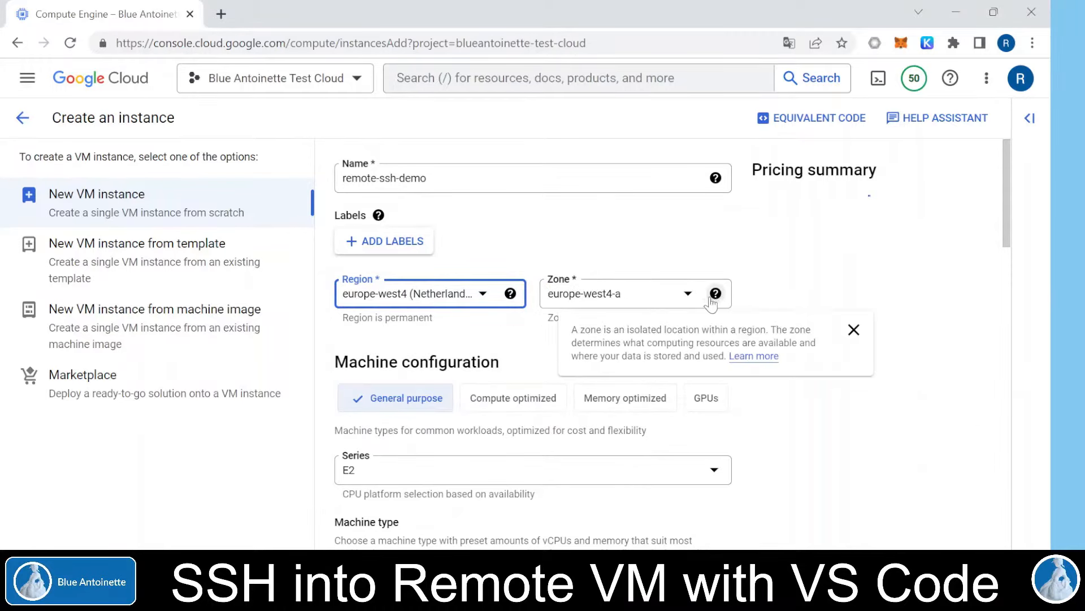
left_click(616, 293)
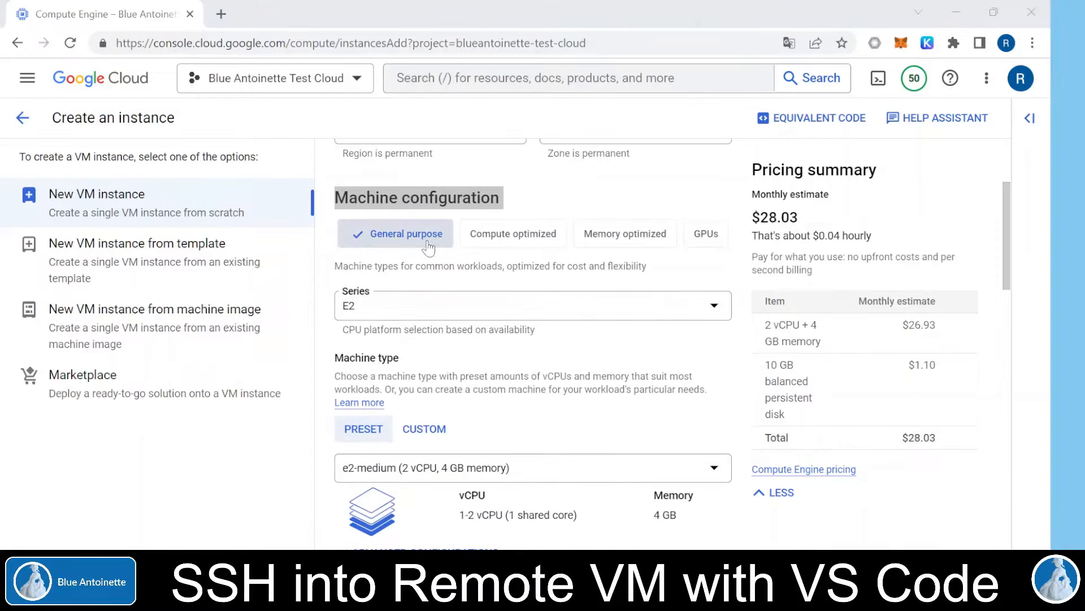
mouse_move(705, 233)
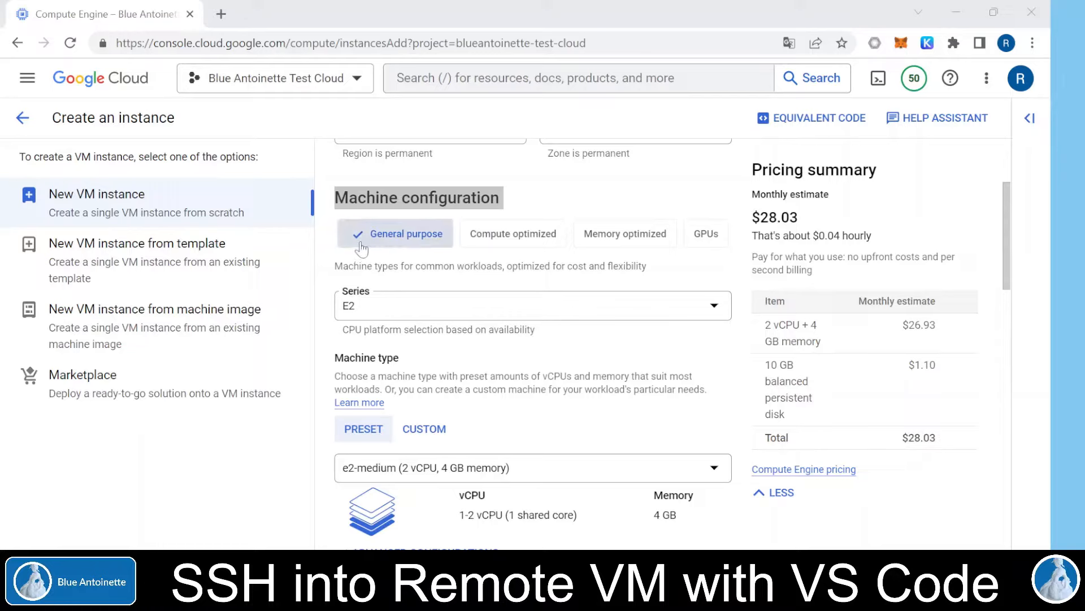
mouse_move(514, 233)
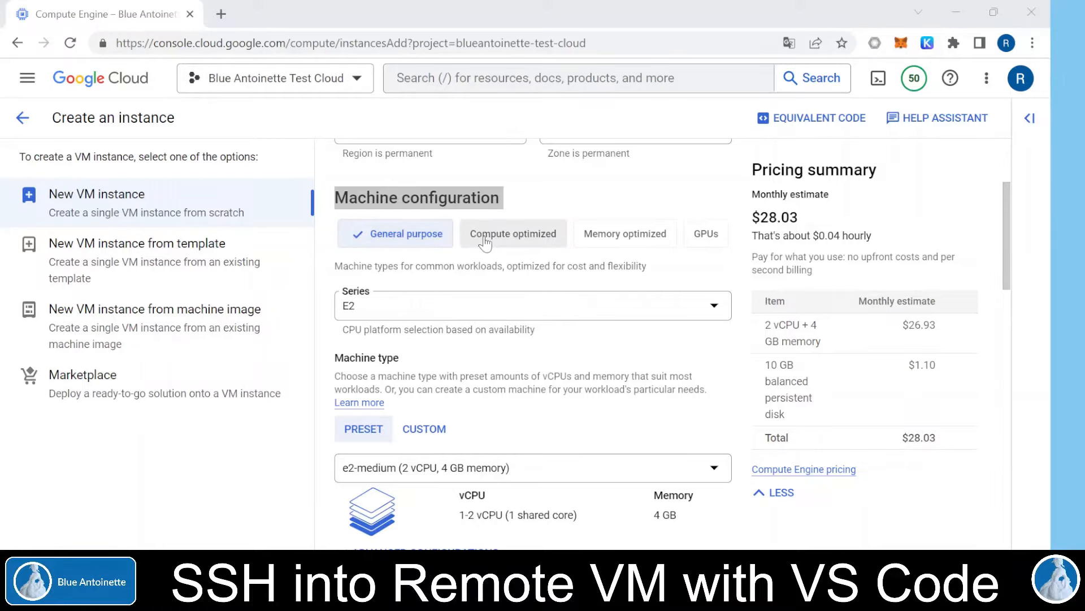
mouse_move(706, 233)
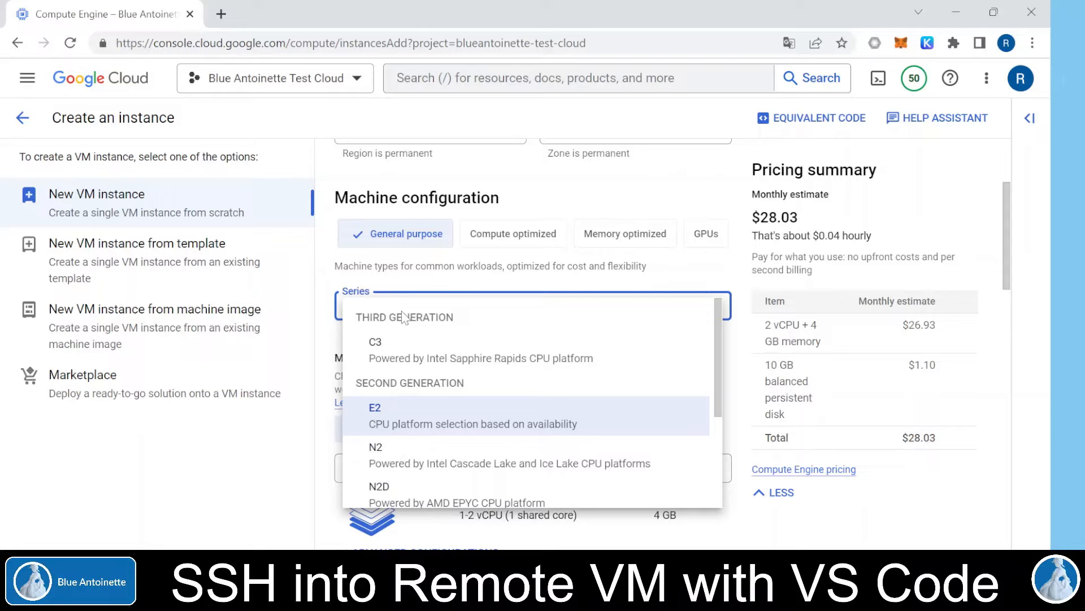
left_click(375, 407)
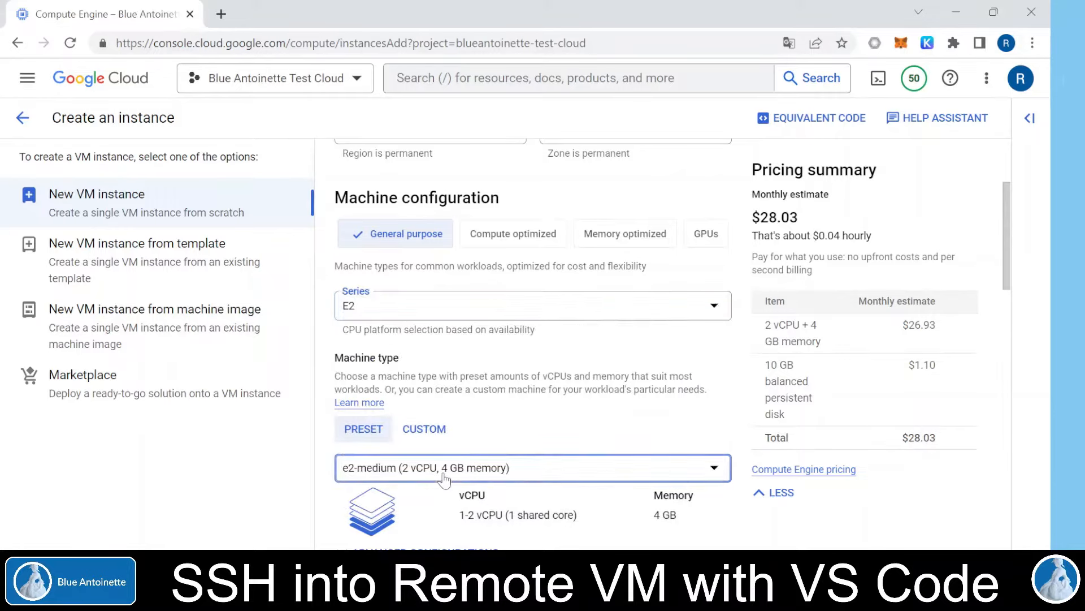
left_click(532, 467)
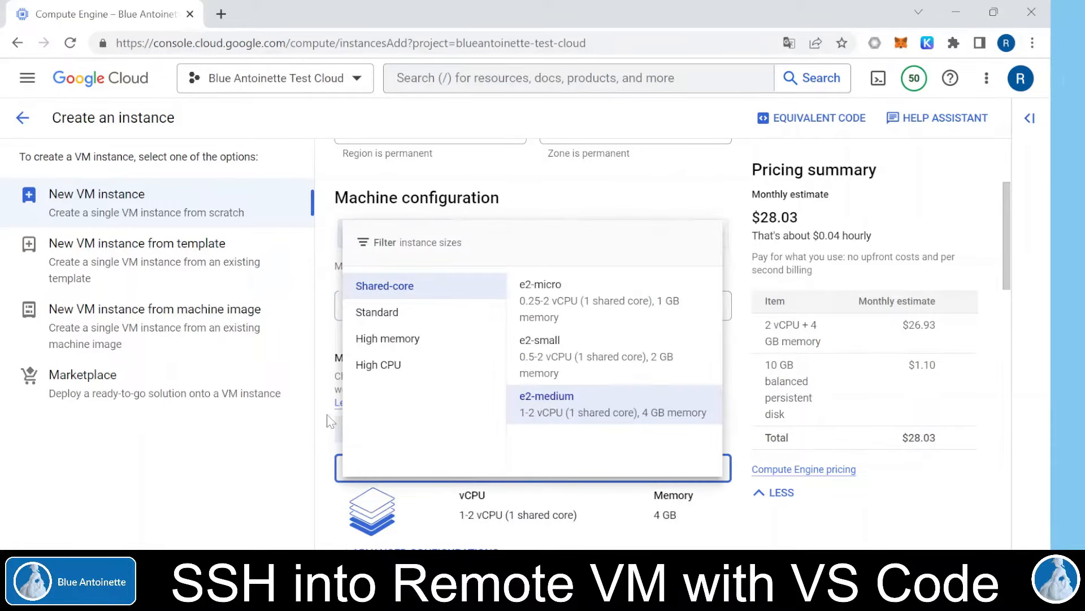
left_click(546, 404)
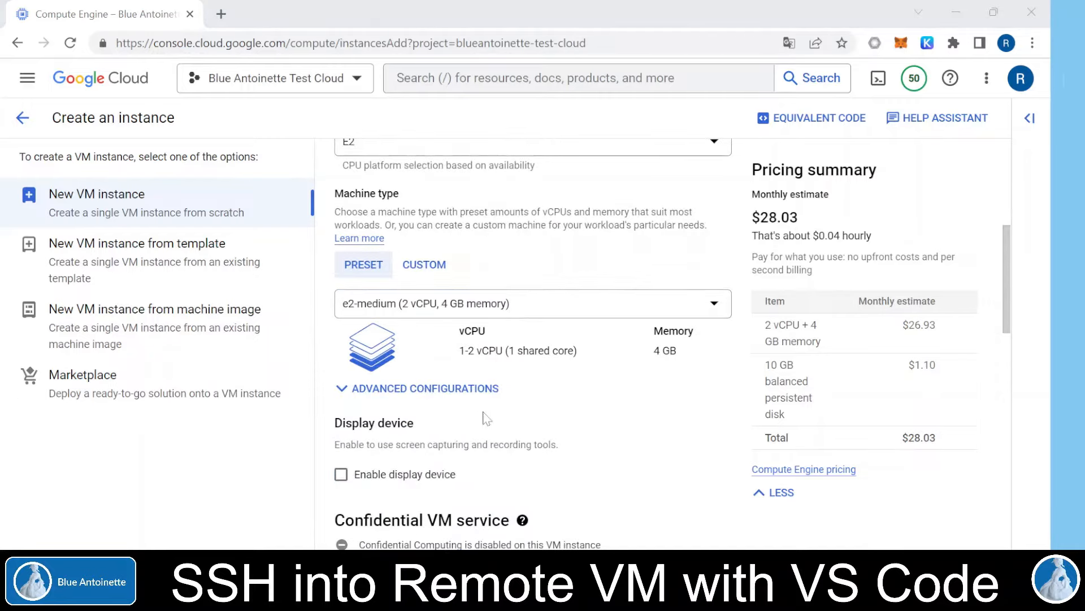
- Review the Debian GNU/Linux 11 boot disk and create the remote-ssh-demo instance
scroll("down", 3)
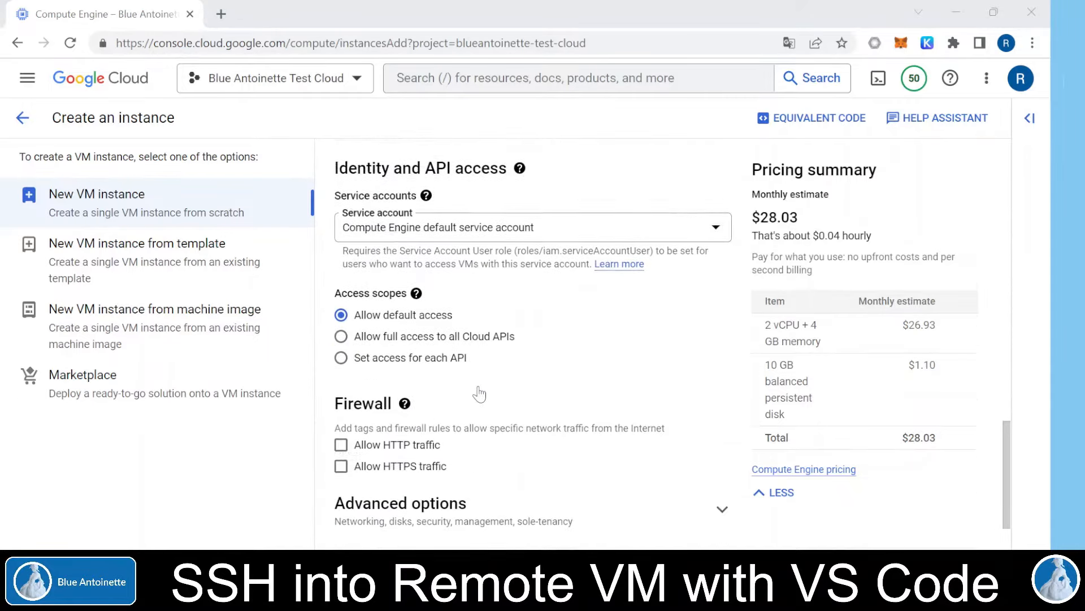
scroll("up", 3)
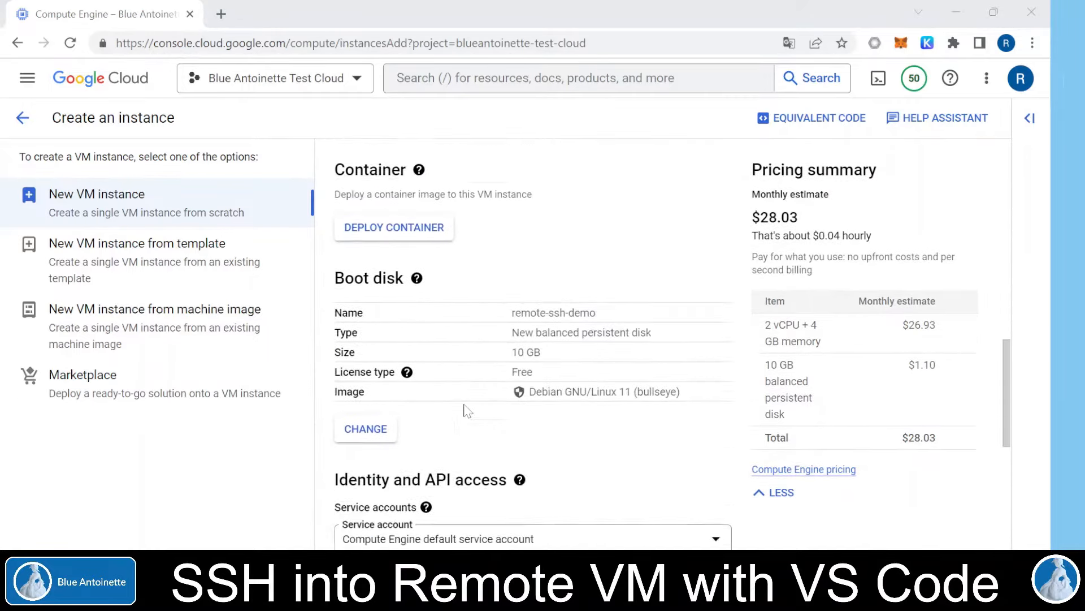
scroll("down", 3)
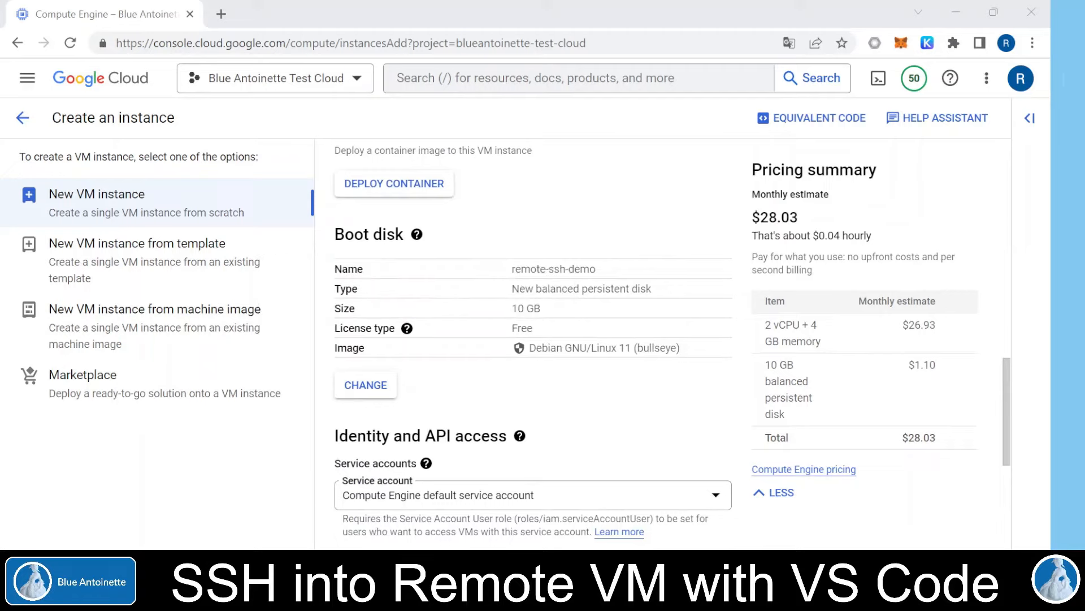
double_click(526, 307)
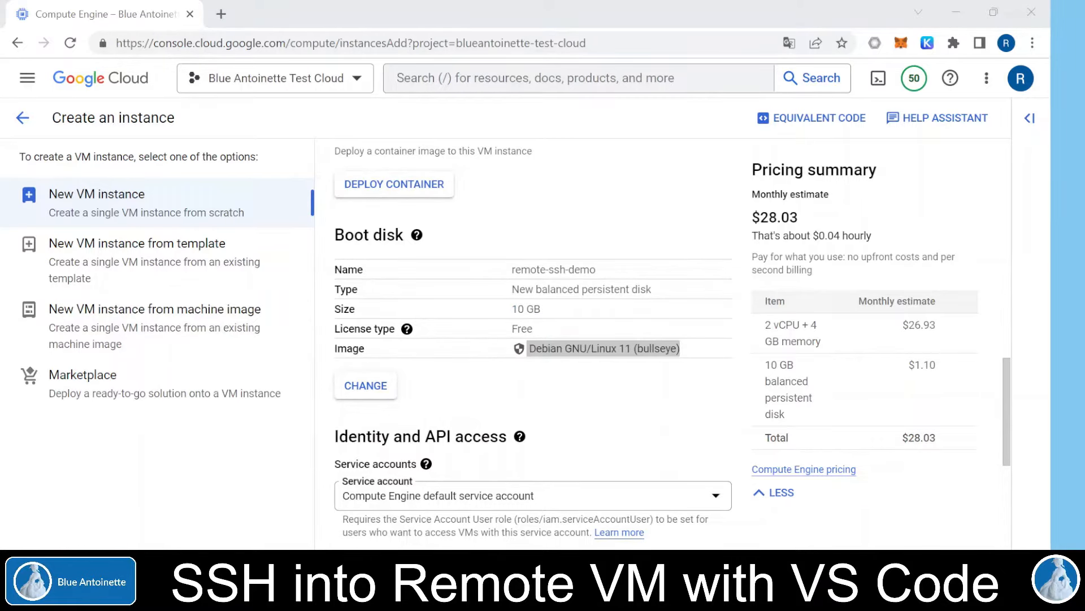
scroll("down", 3)
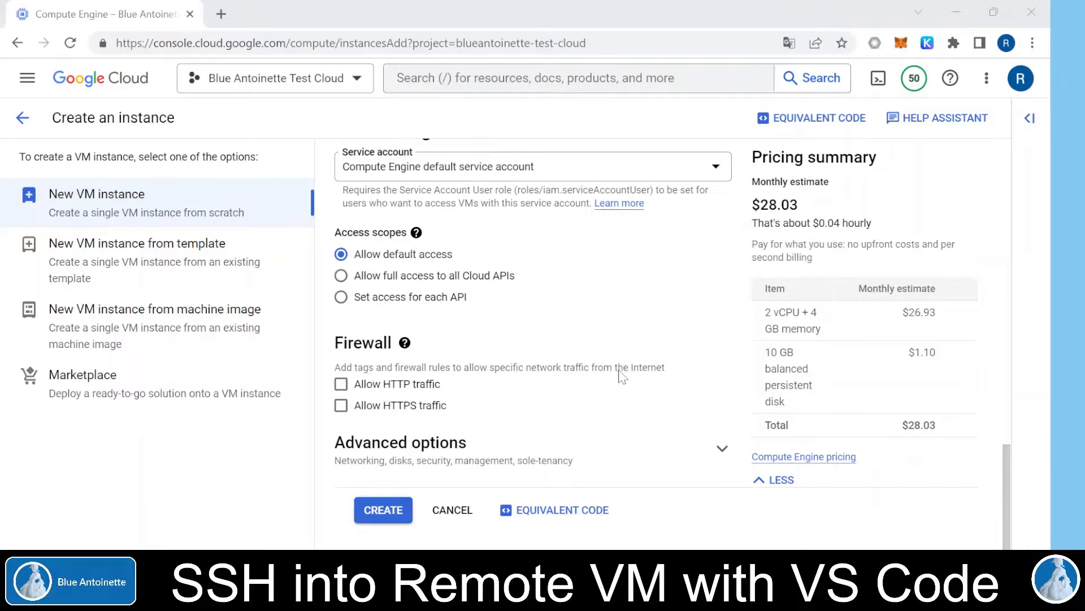
left_click(384, 510)
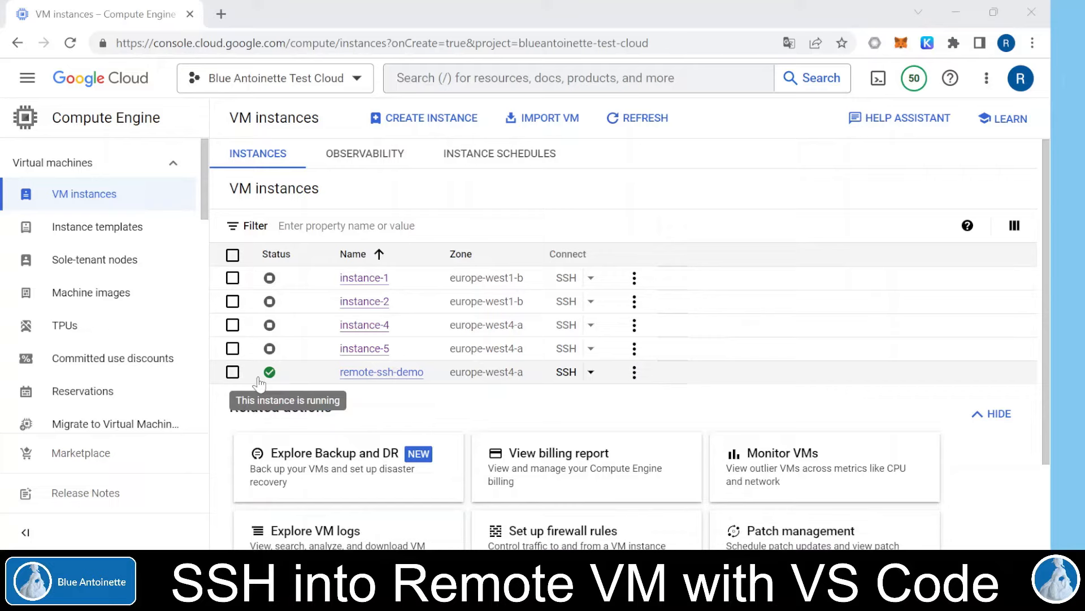
mouse_move(277, 386)
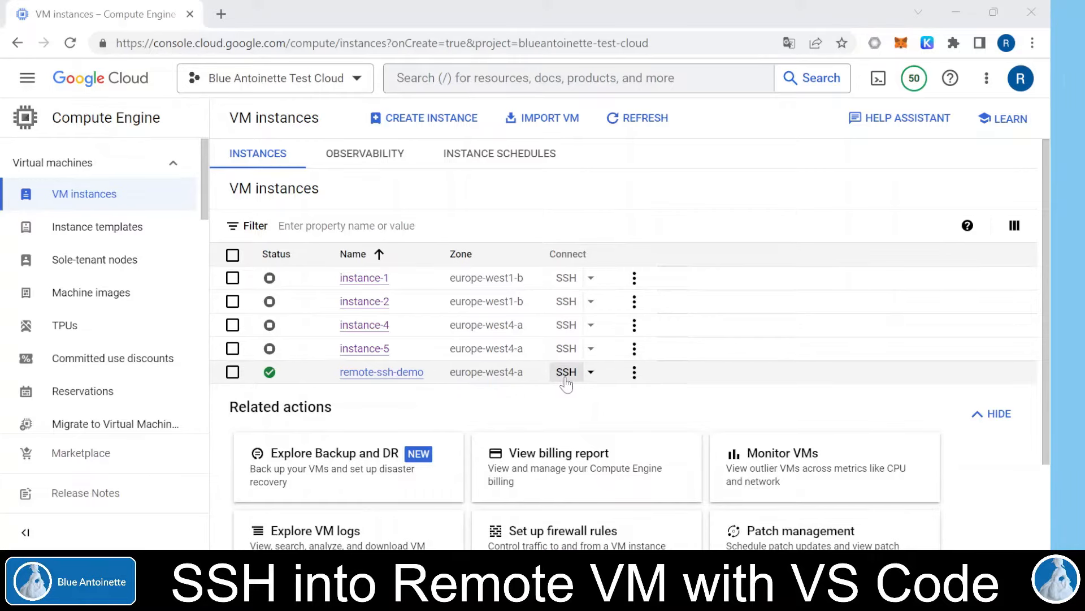
mouse_move(381, 372)
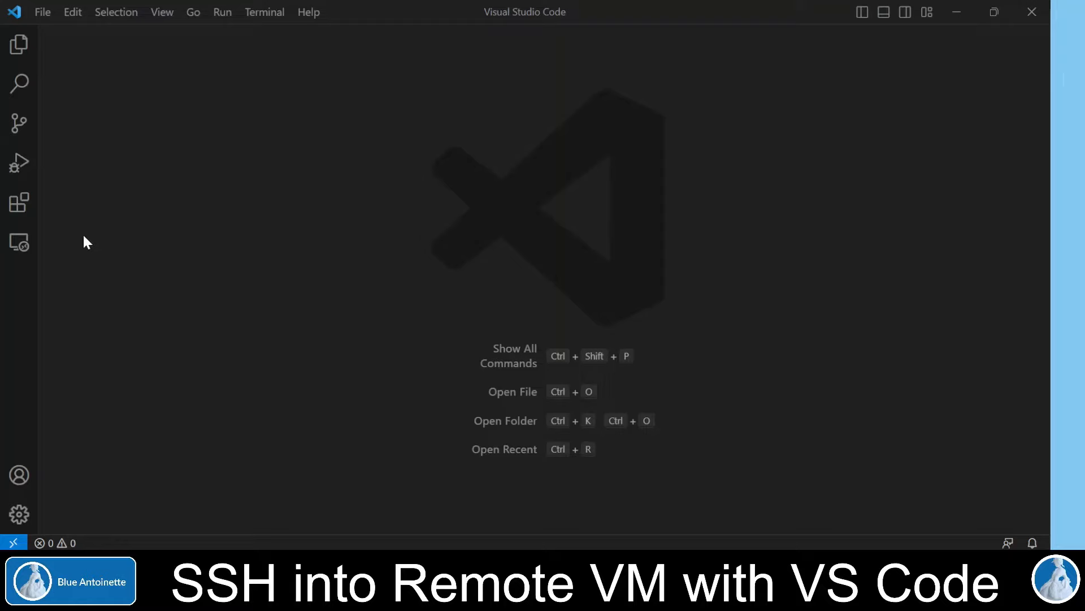
left_click(19, 203)
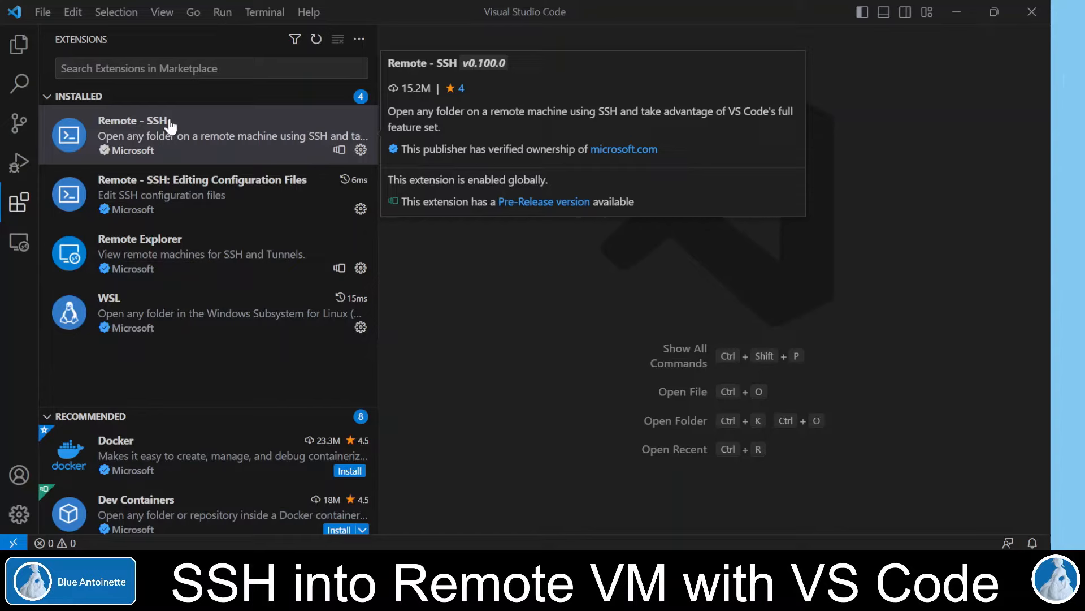
mouse_move(175, 140)
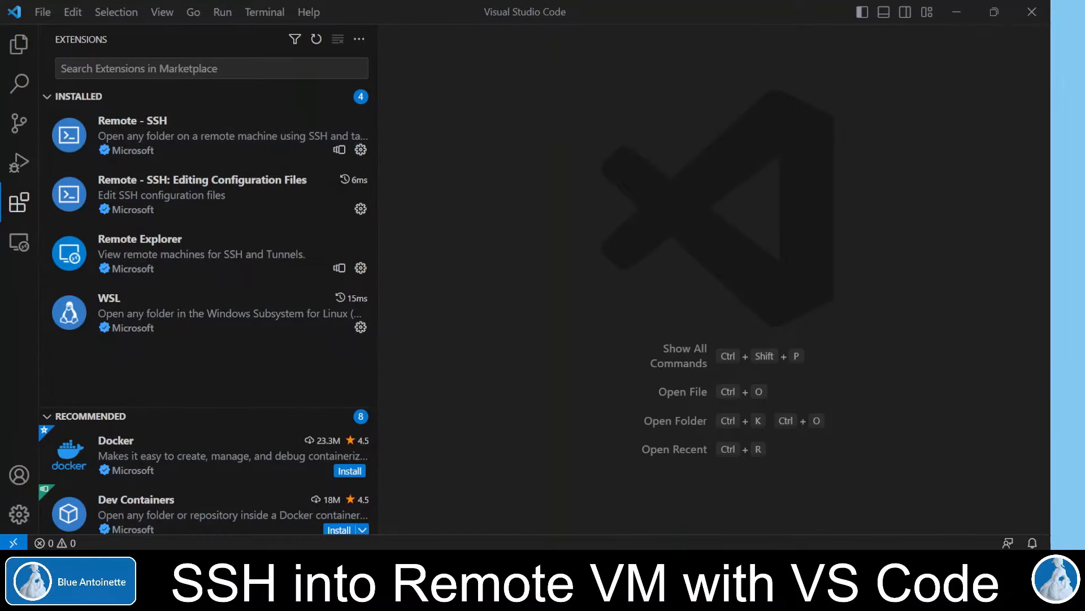
left_click(212, 68)
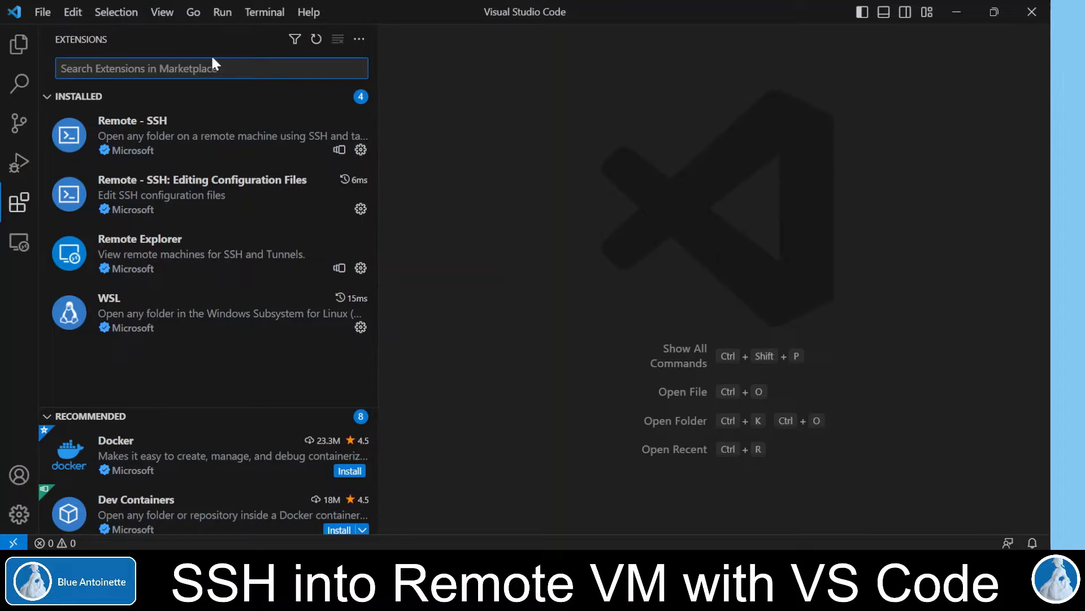
type("remote")
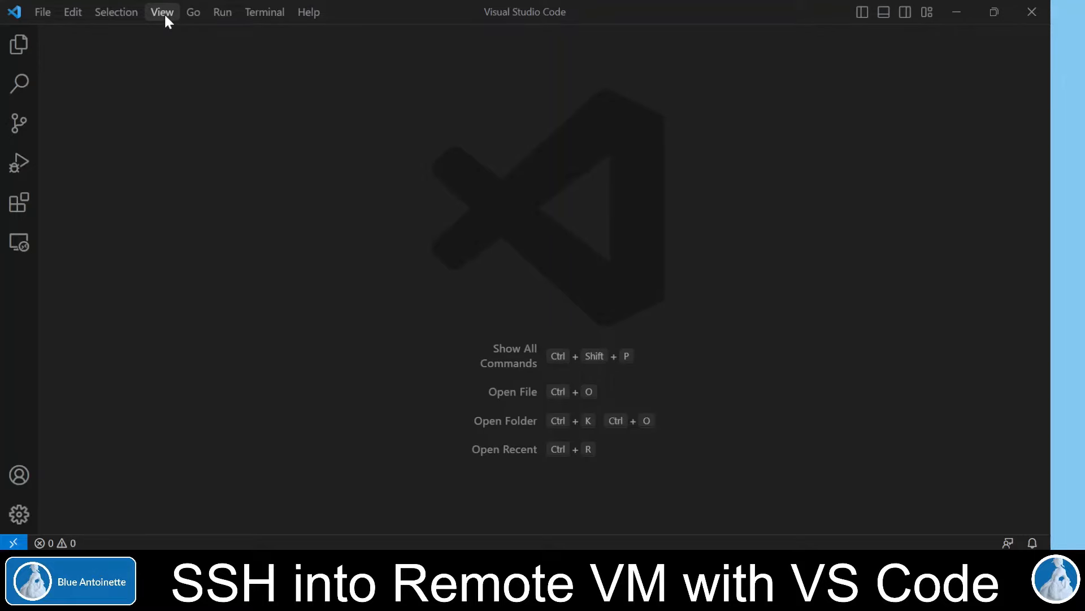
- Run Remote-SSH: Open SSH Configuration File from the Command Palette and pick the user .ssh\config file
left_click(161, 11)
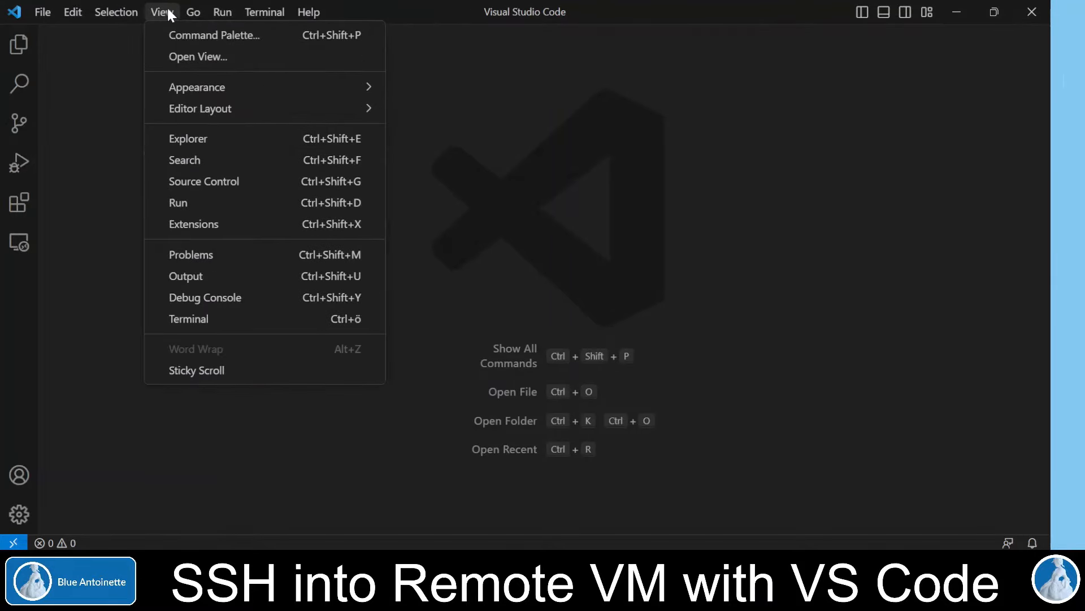
left_click(215, 35)
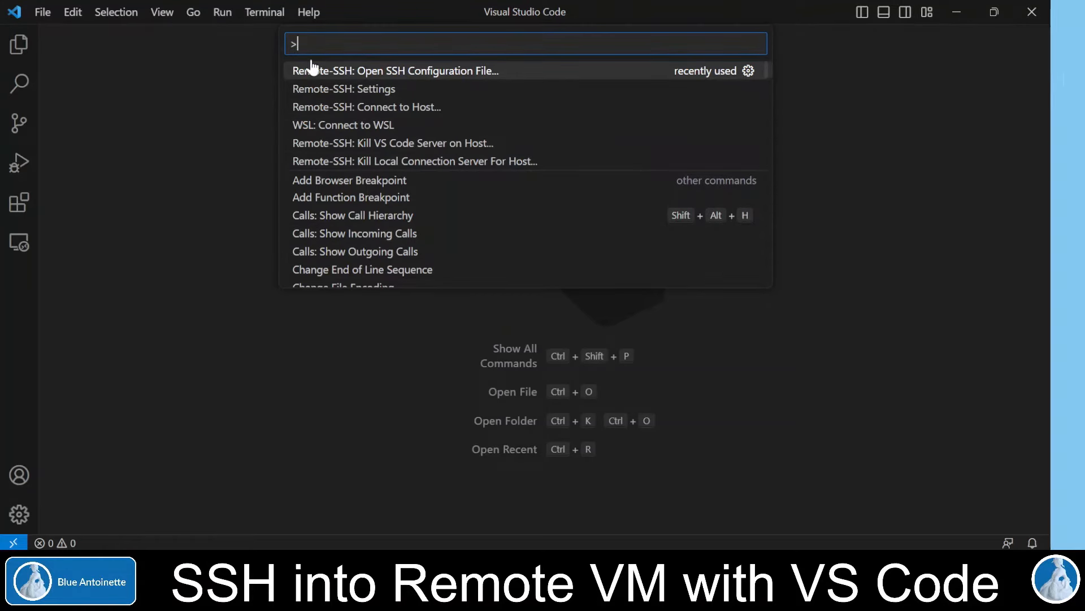
type("remote-ss")
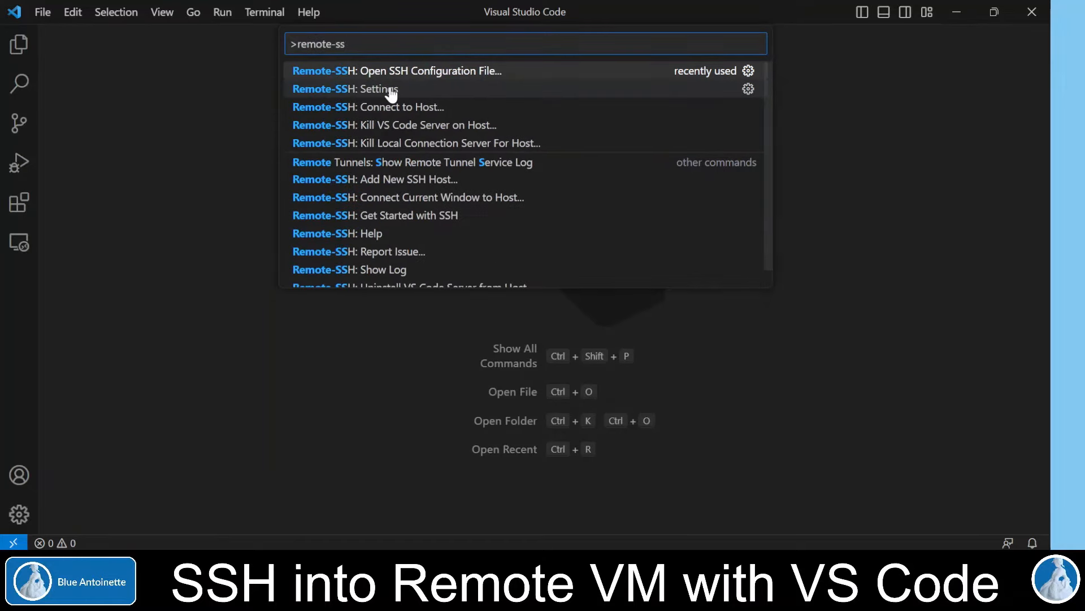
type("h")
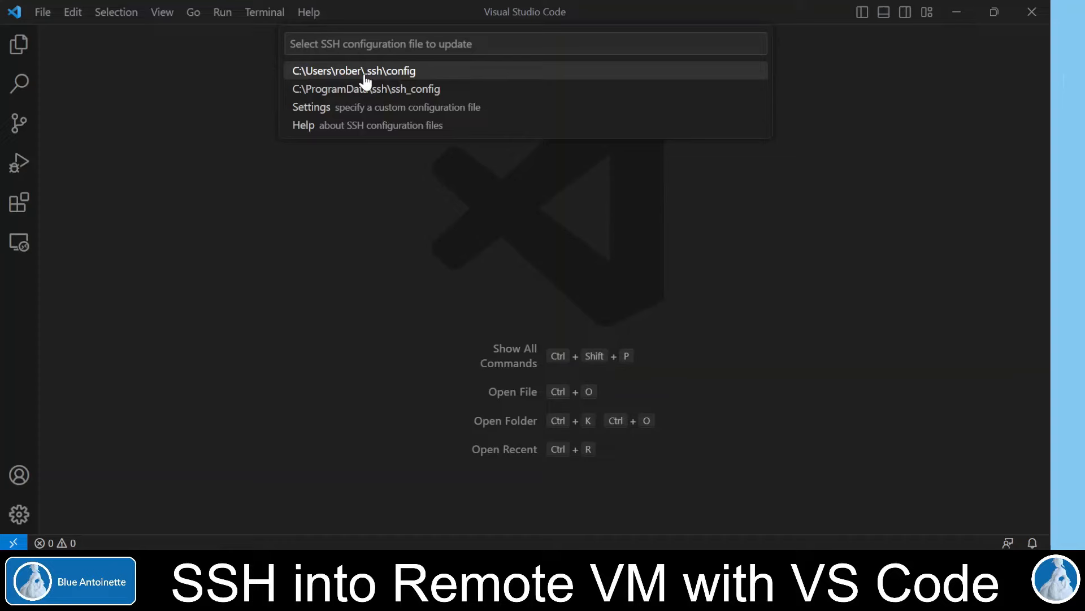
mouse_move(384, 76)
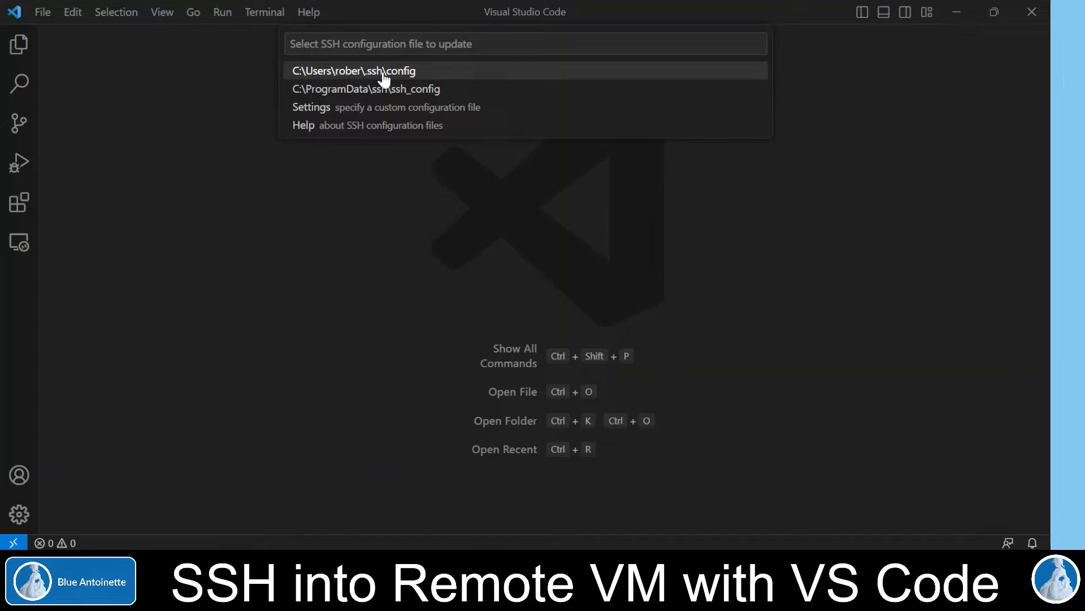
left_click(356, 70)
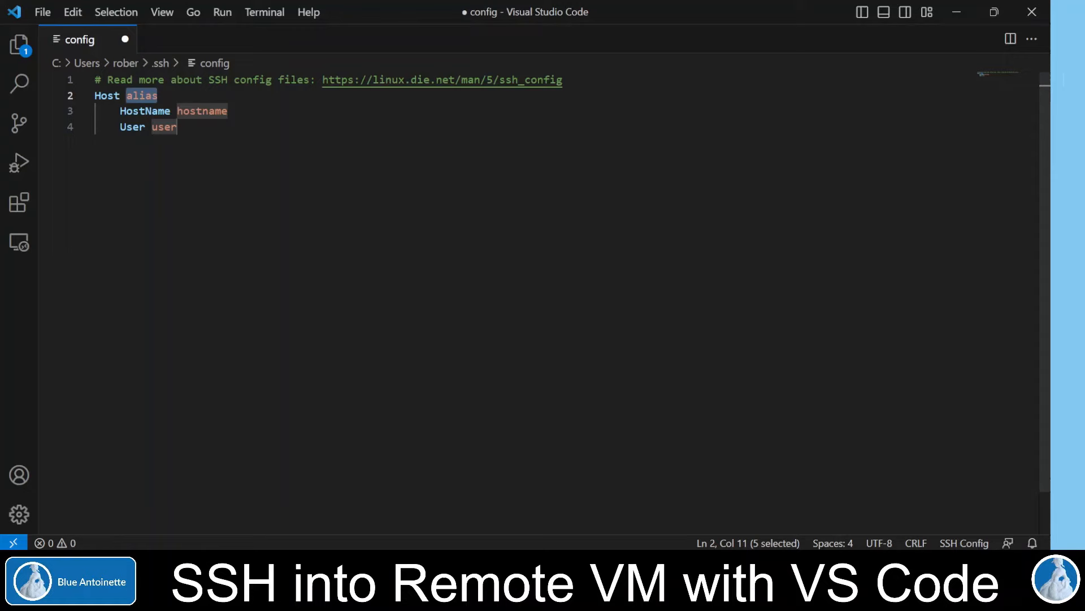
- Replace the Host alias with remote-ssh-demo and select the hostname placeholder
type("remote")
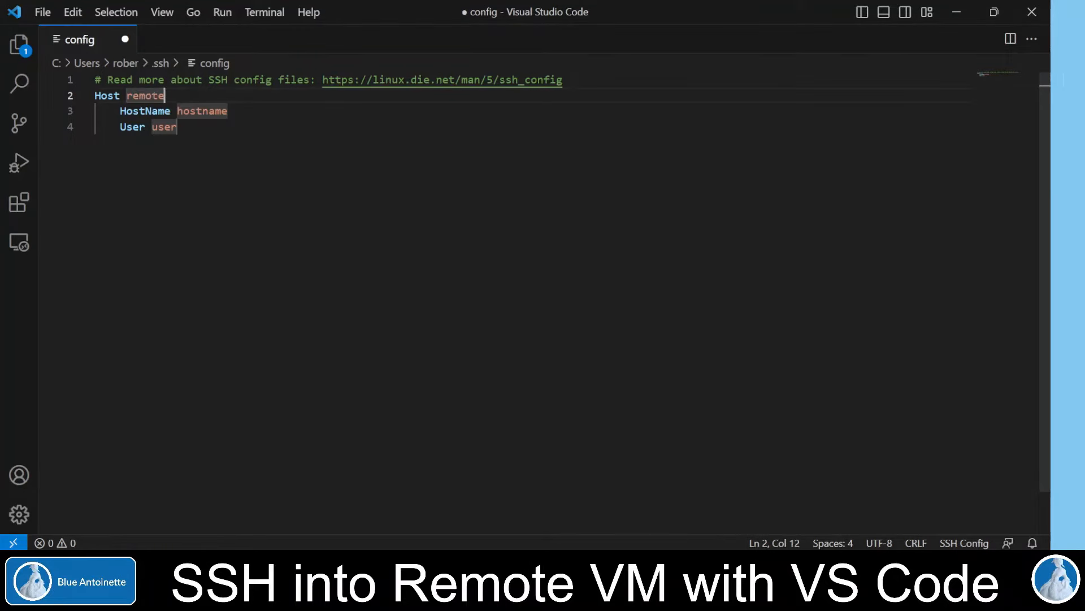
type("-ssh-de")
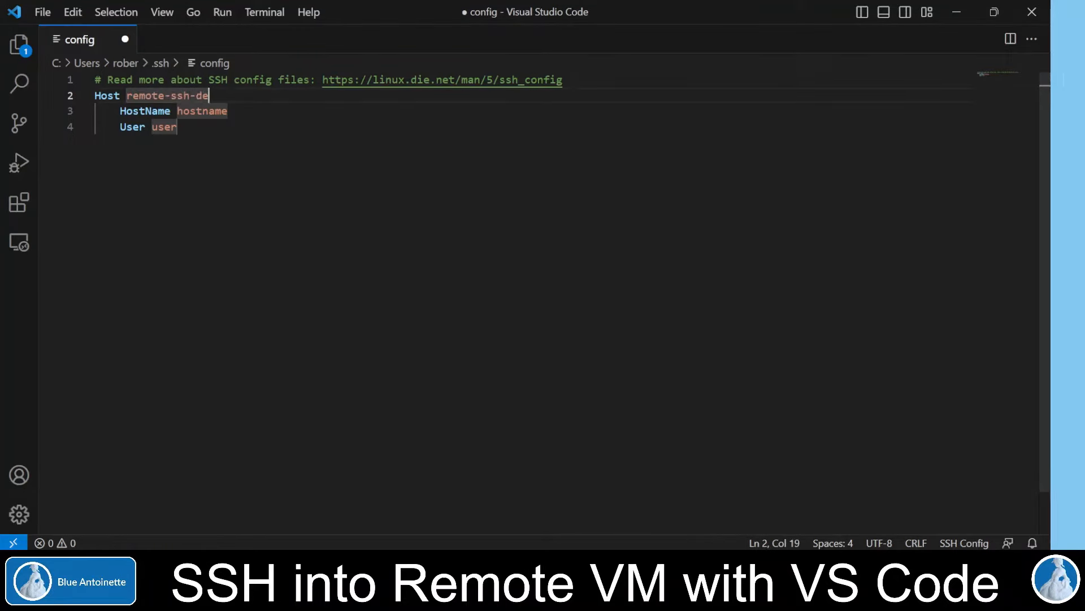
type("mo")
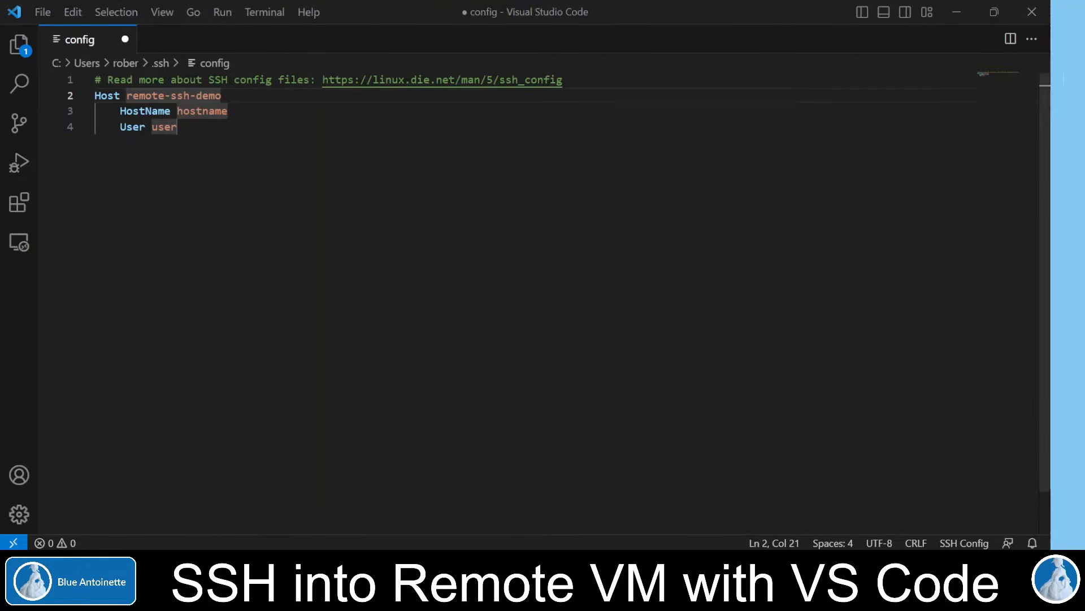
double_click(202, 111)
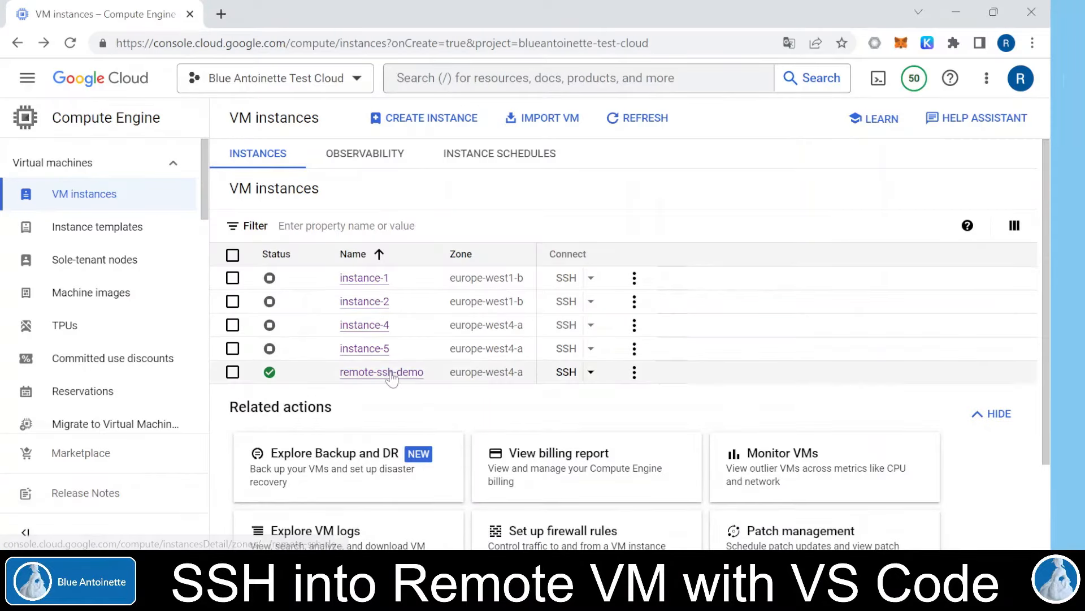
- View the remote-ssh-demo instance details and scroll to its networking section
left_click(381, 372)
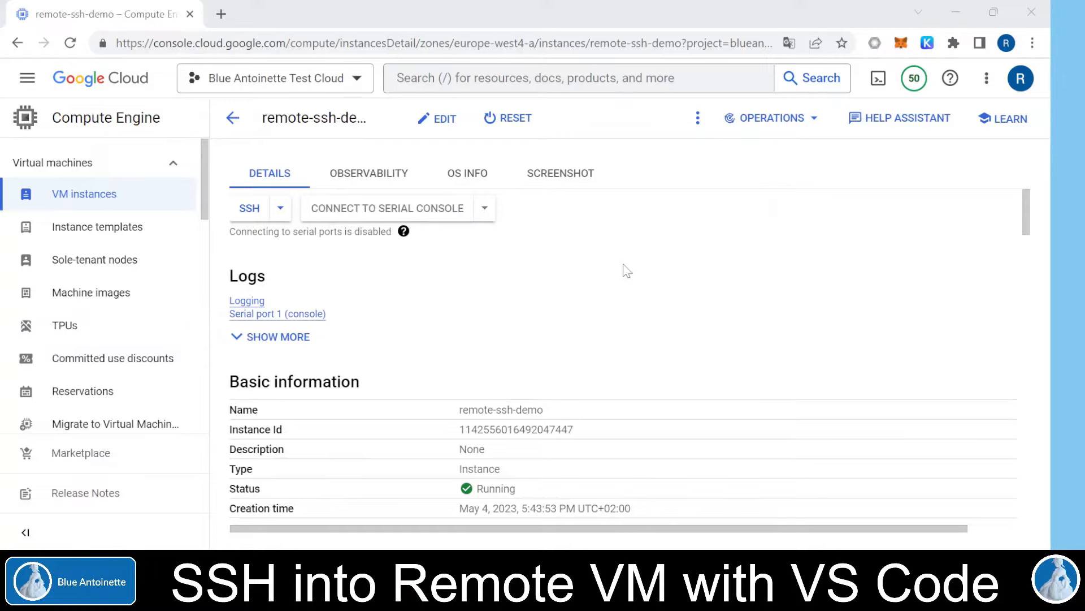
scroll("down", 3)
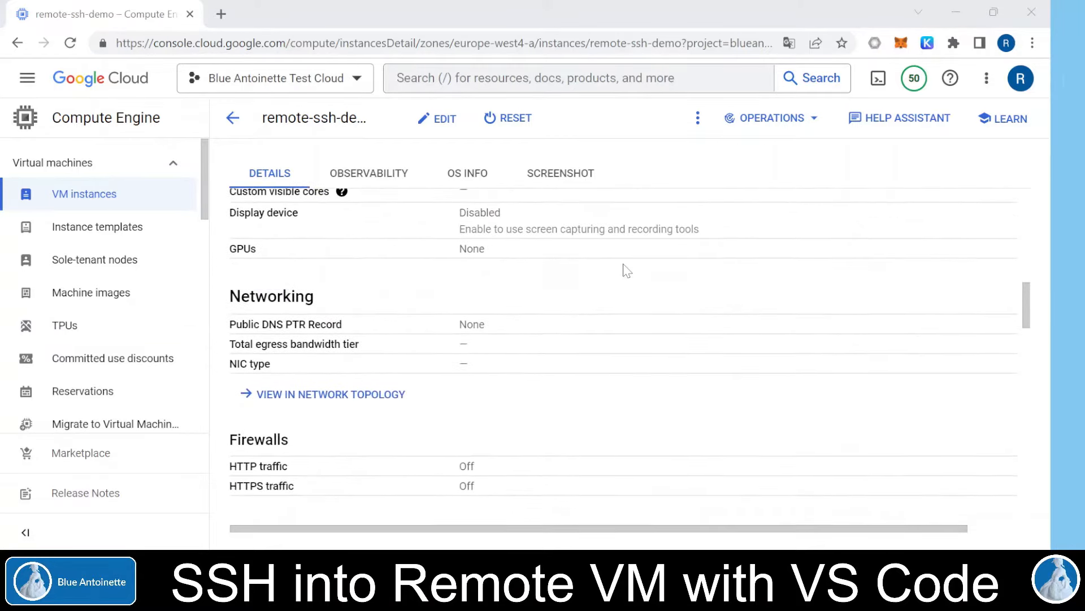
scroll("down", 3)
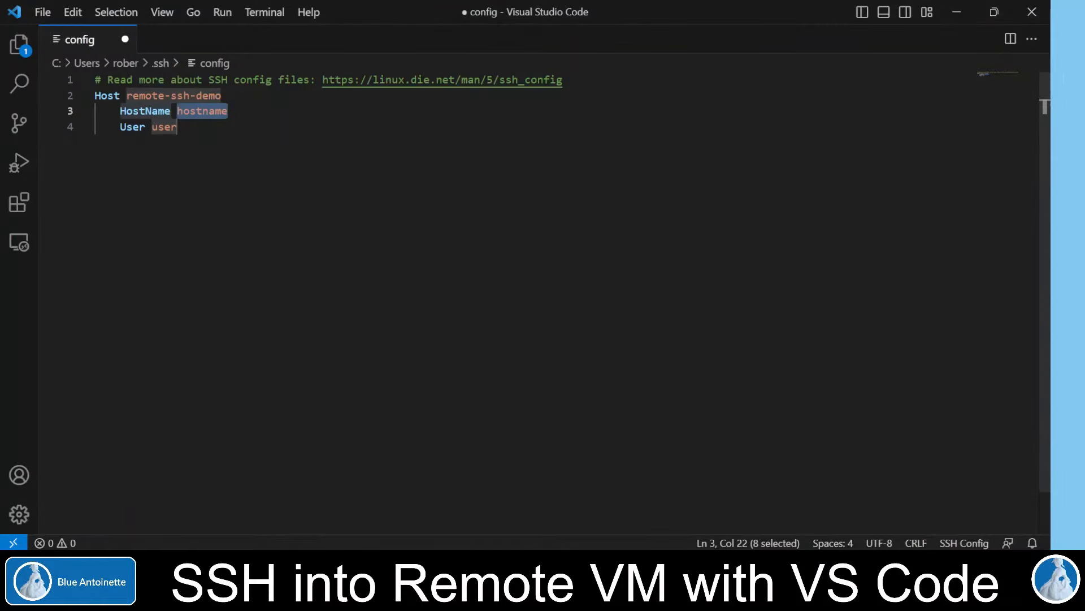
type("34.141.204.40")
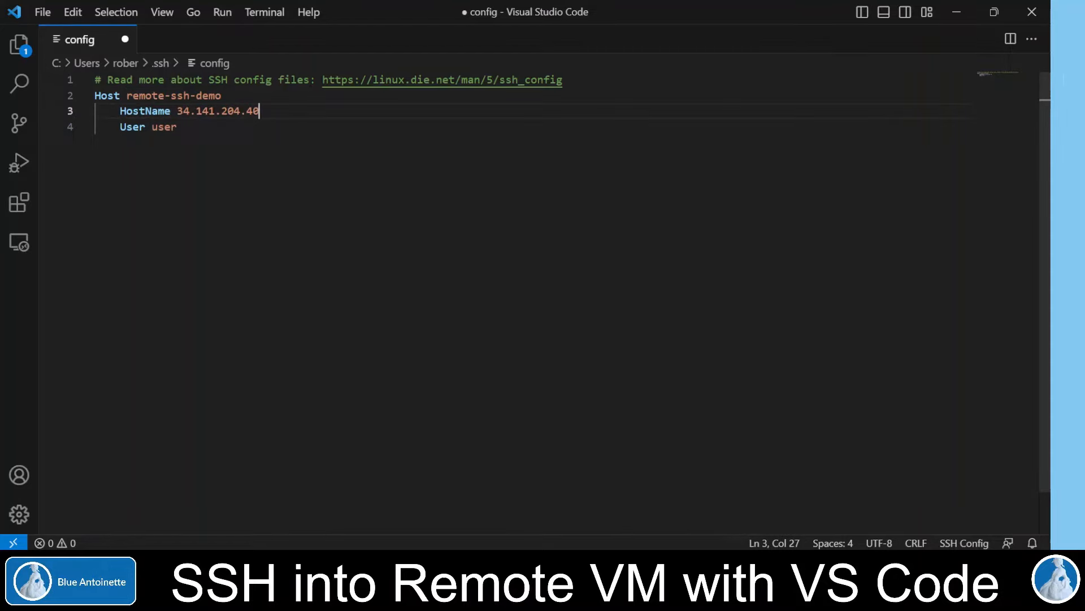
double_click(162, 127)
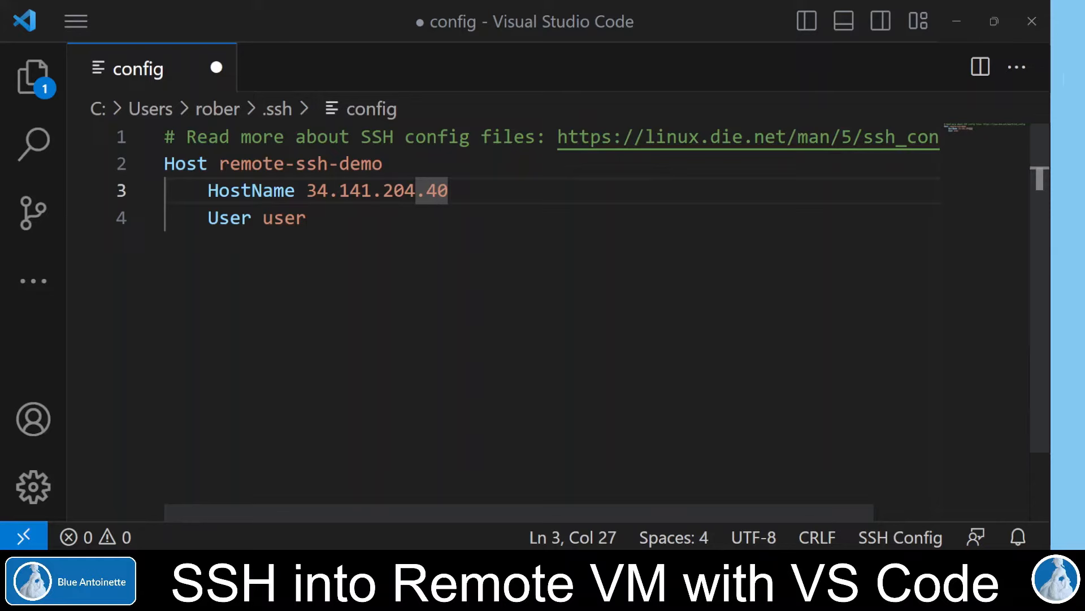
double_click(284, 218)
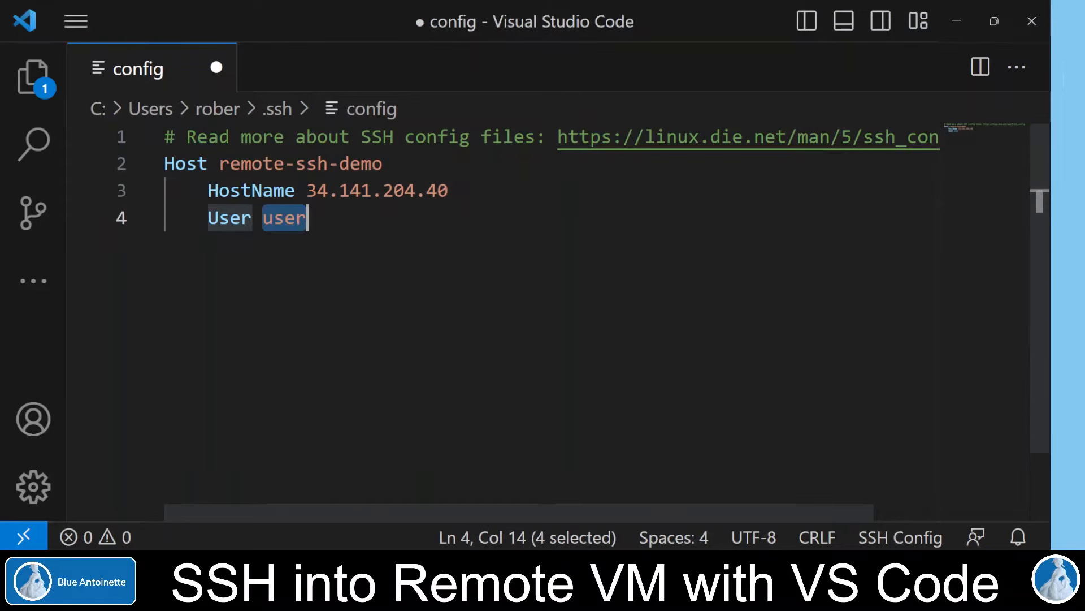
type("robertodonpedro")
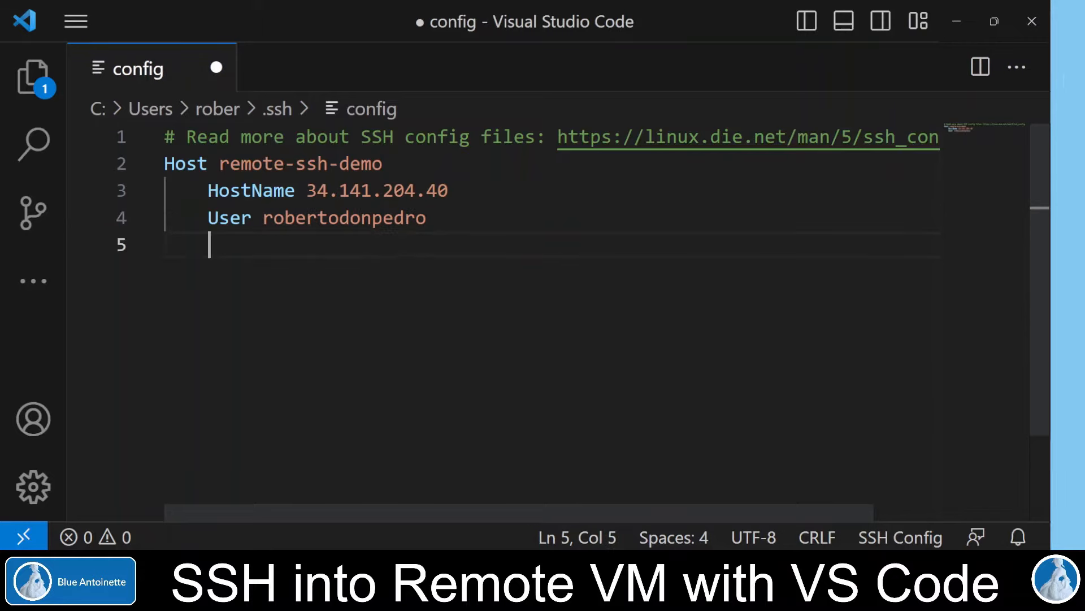
type("IdentityFile")
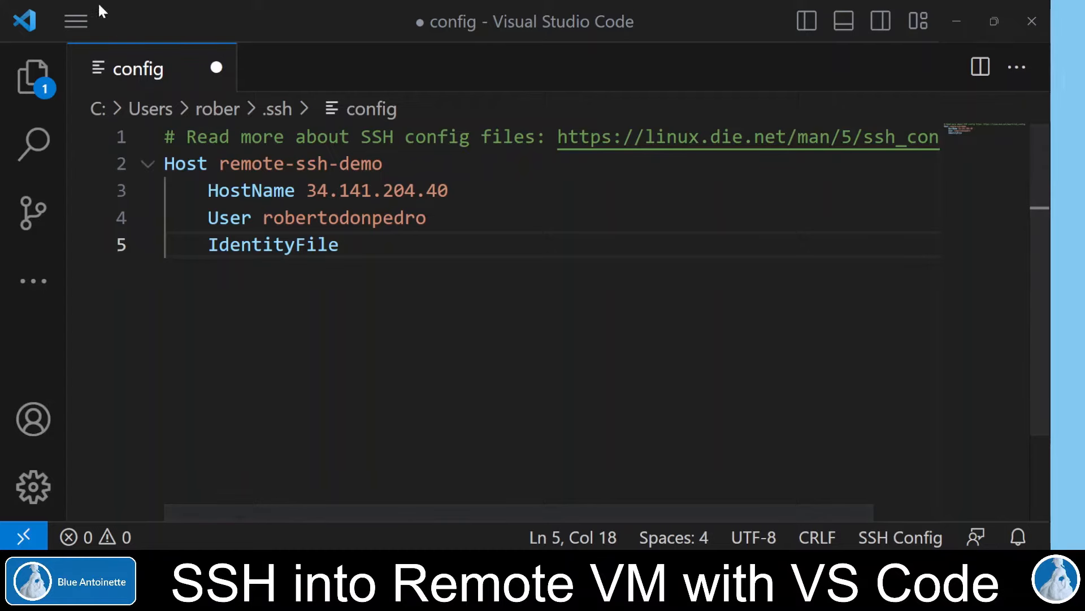
left_click(76, 21)
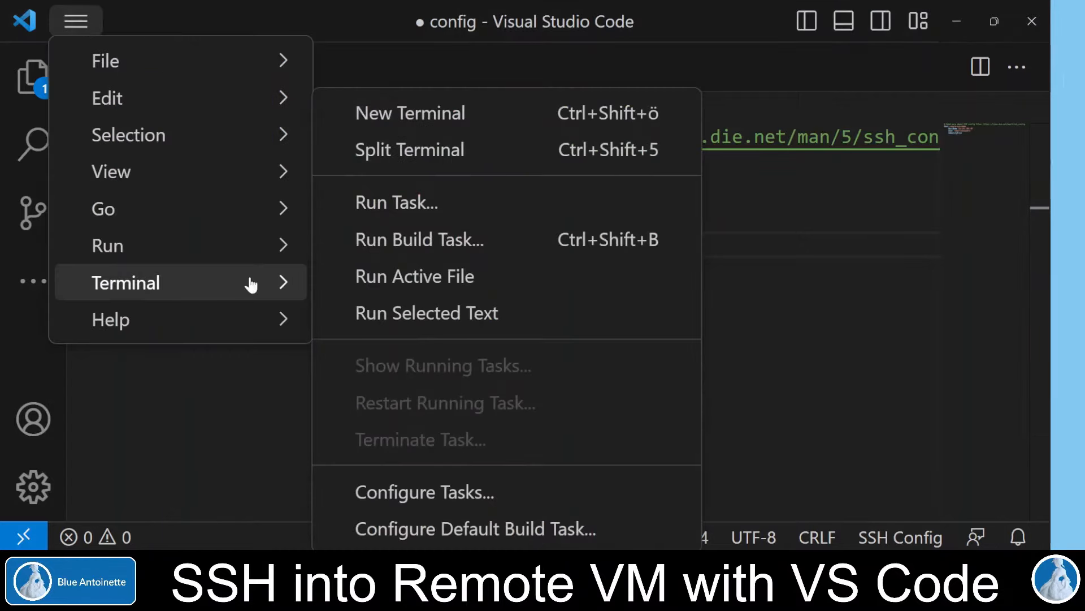
- In a new terminal, make and enter mykeys, then enter ssh-keygen -t rsa -f remote-ssh-demo -C robertodonpedro -b 2048
left_click(409, 113)
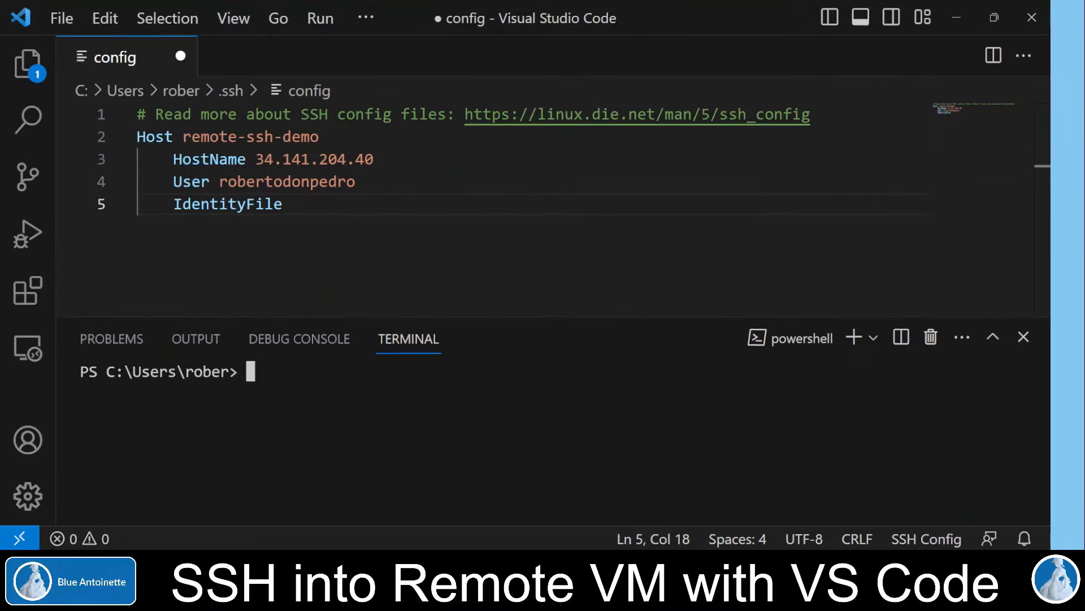
type("mkdir")
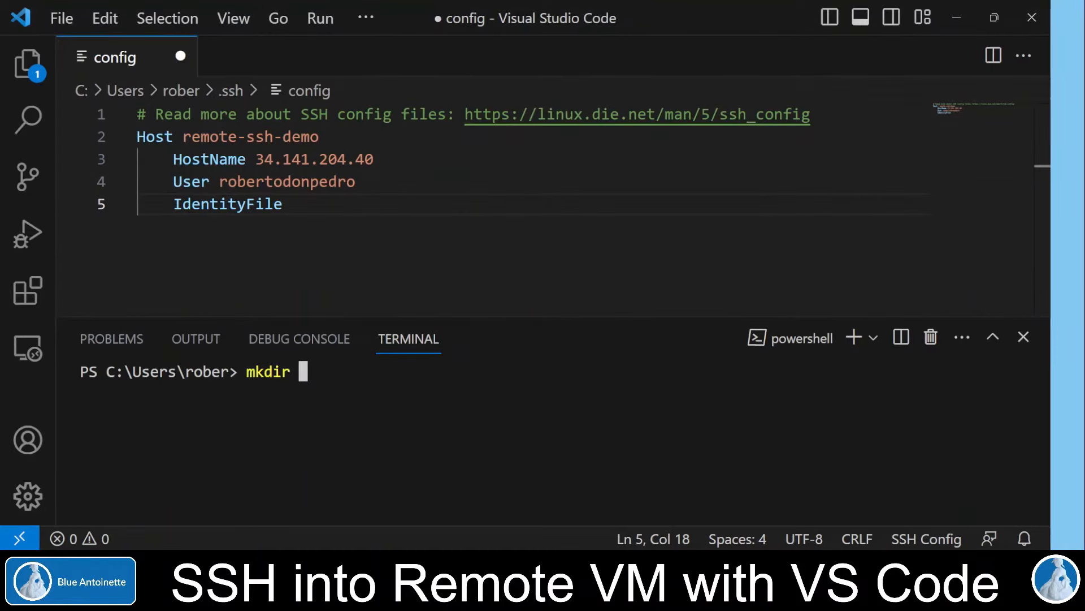
type("mykeys")
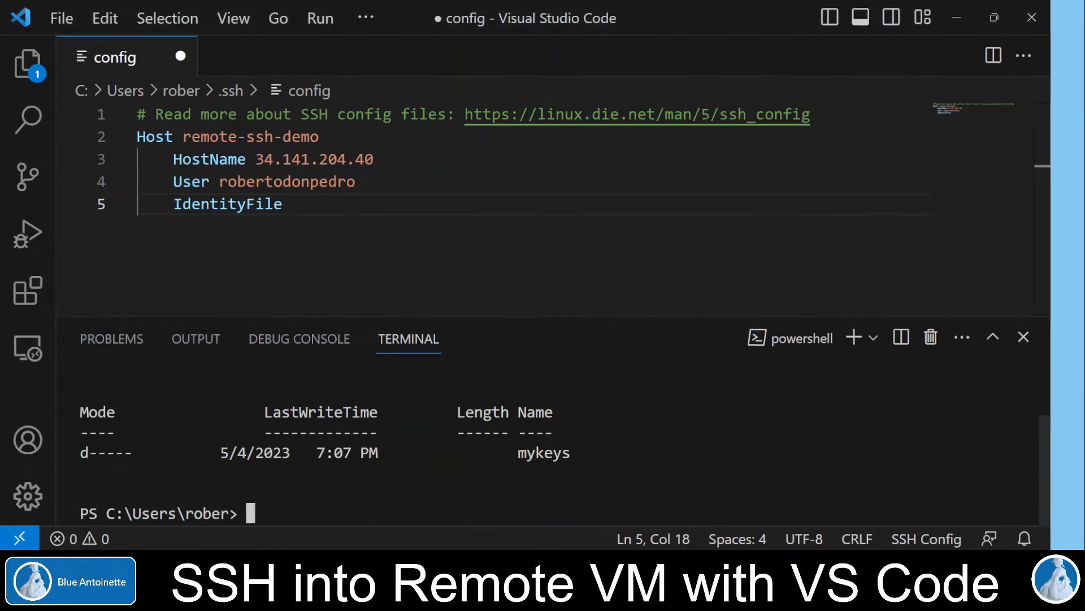
type("mkdir mykeys")
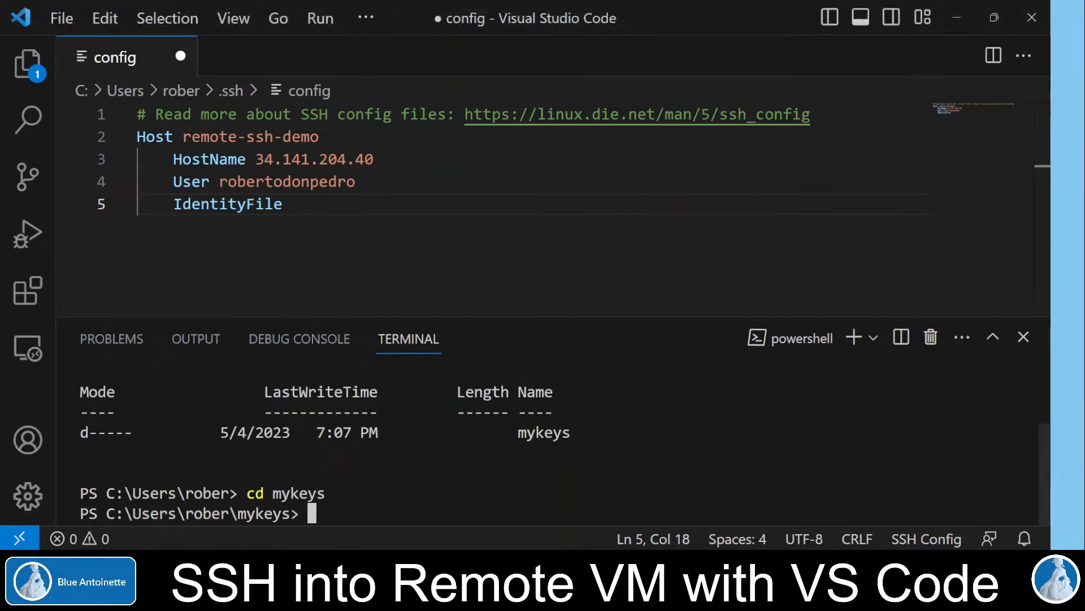
type("ssh-keygen -t rsa -f remote-ssh-demo -C robertodonpedro -b 2048")
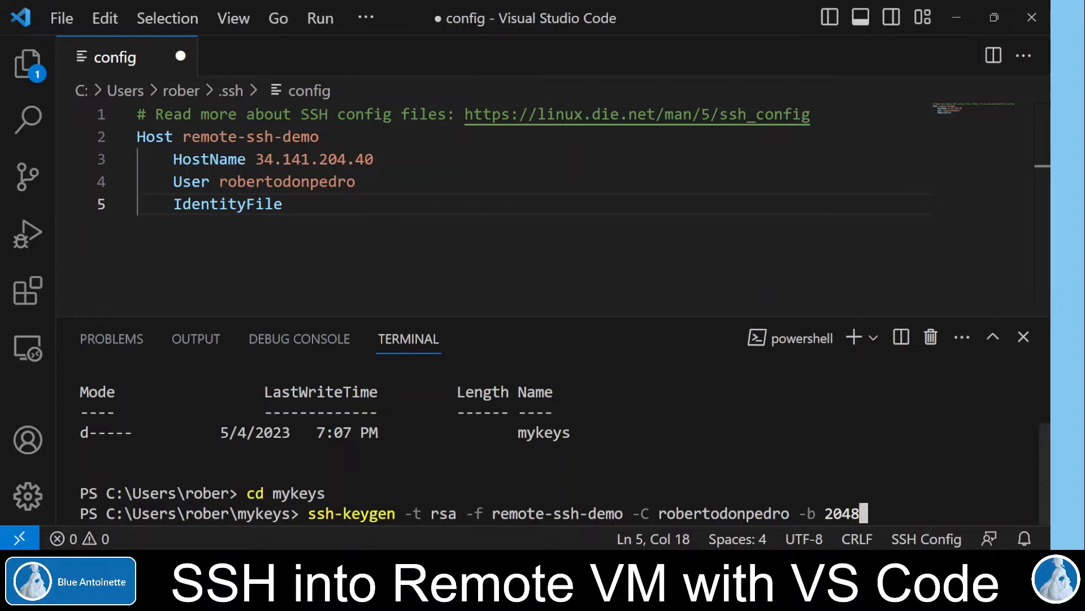
- Run ssh-keygen to produce remote-ssh-demo and remote-ssh-demo.pub, then return to the IdentityFile line
key("enter")
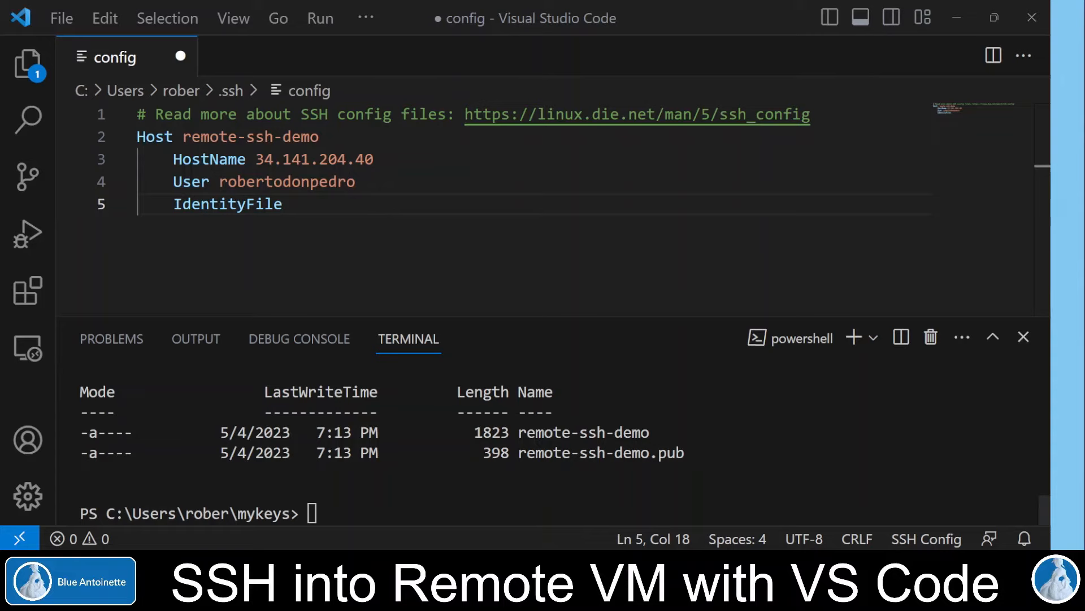
double_click(630, 432)
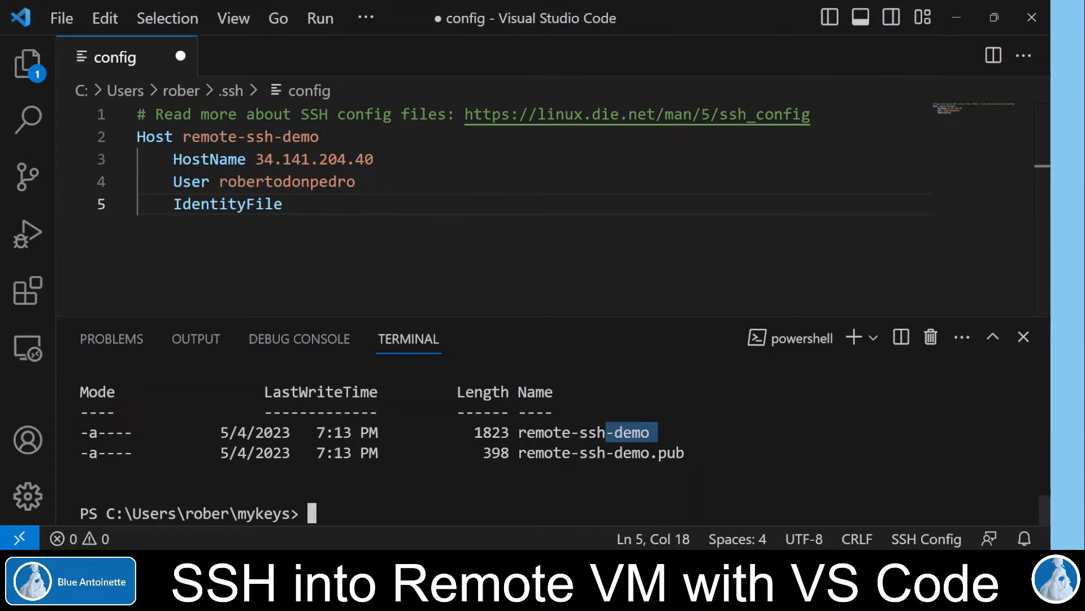
double_click(586, 432)
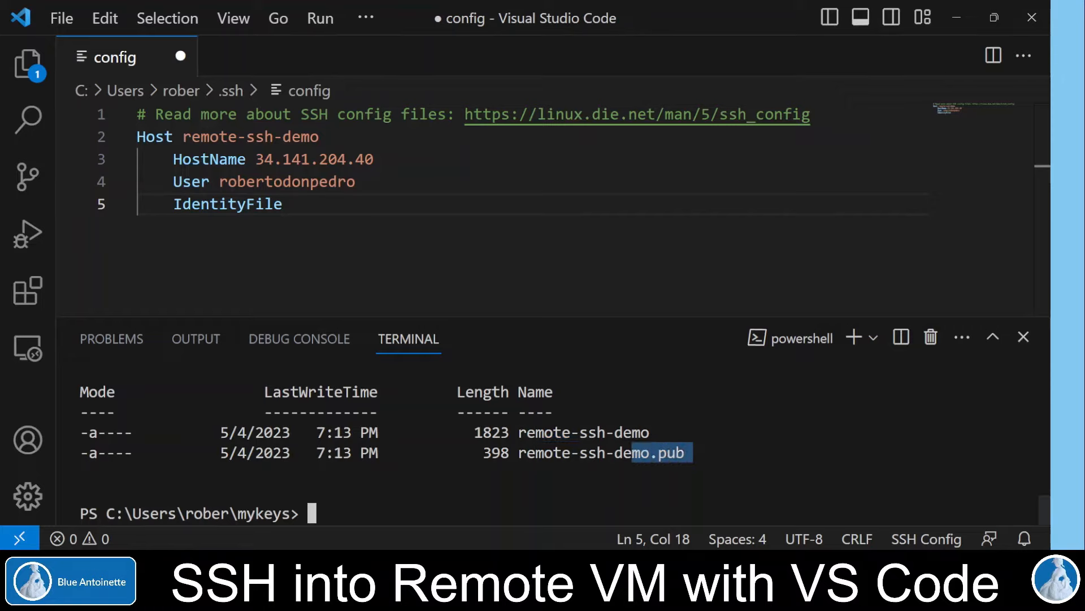
double_click(584, 452)
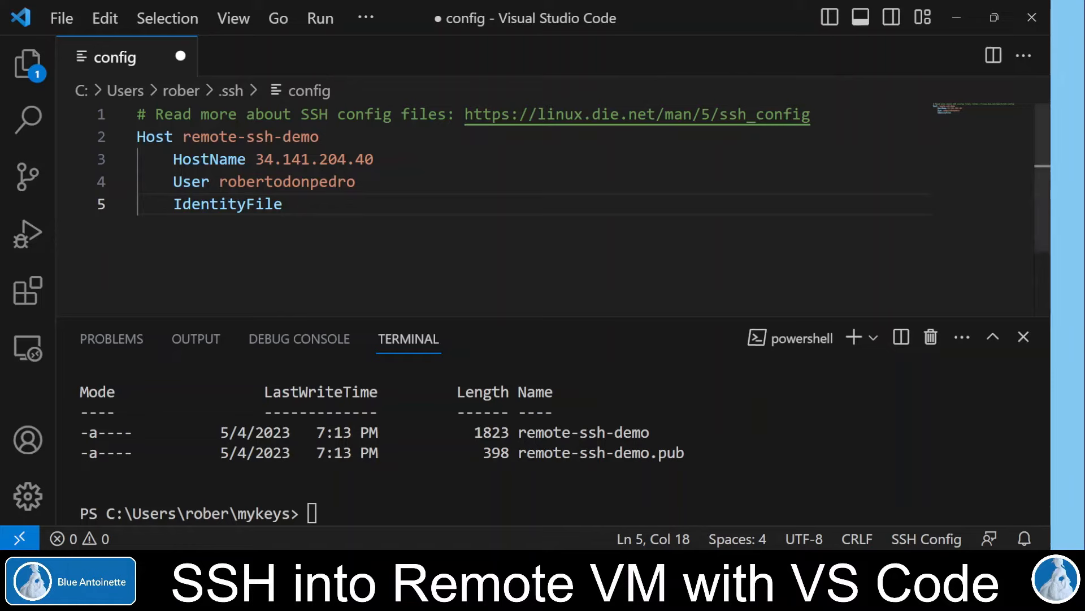
double_click(227, 204)
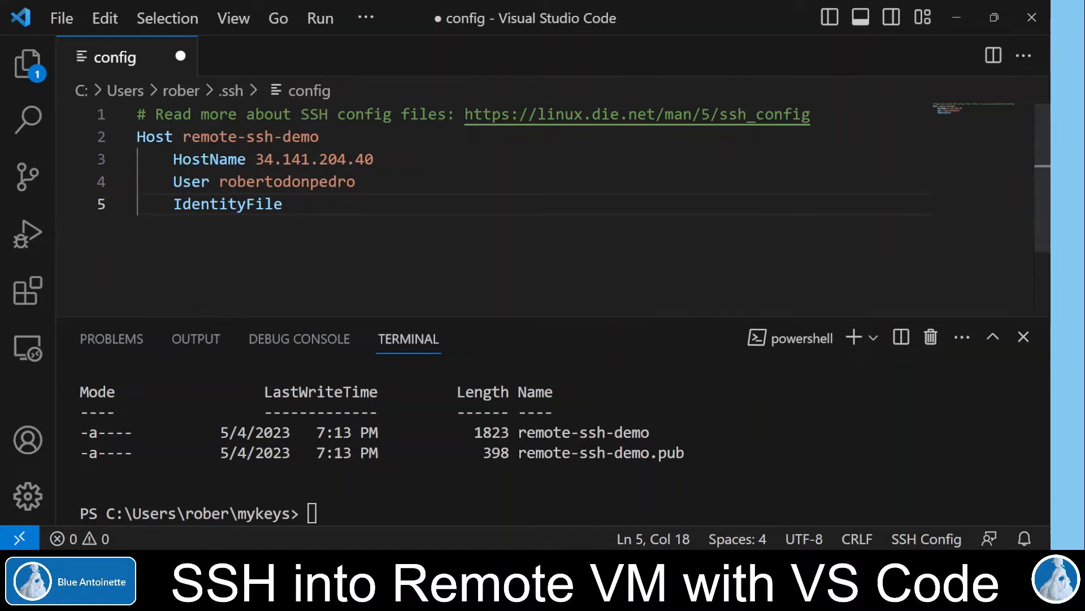
- Set IdentityFile to C:\Users\rober\mykeys\remote-ssh-demo
type("C:\\Users\\rober\\mykeys\\remote-ssh-demo")
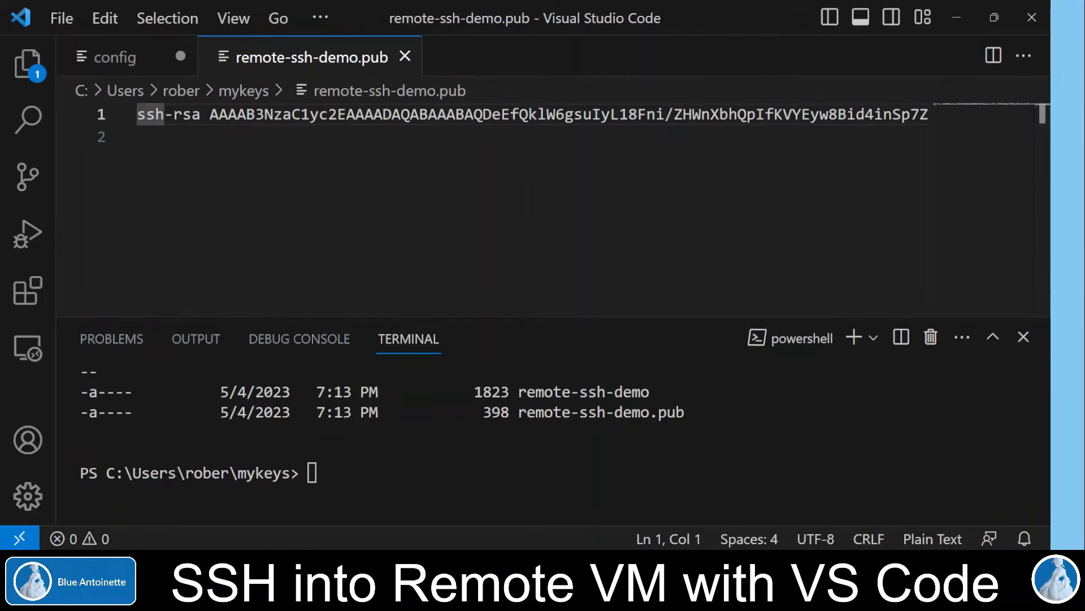
mouse_move(444, 535)
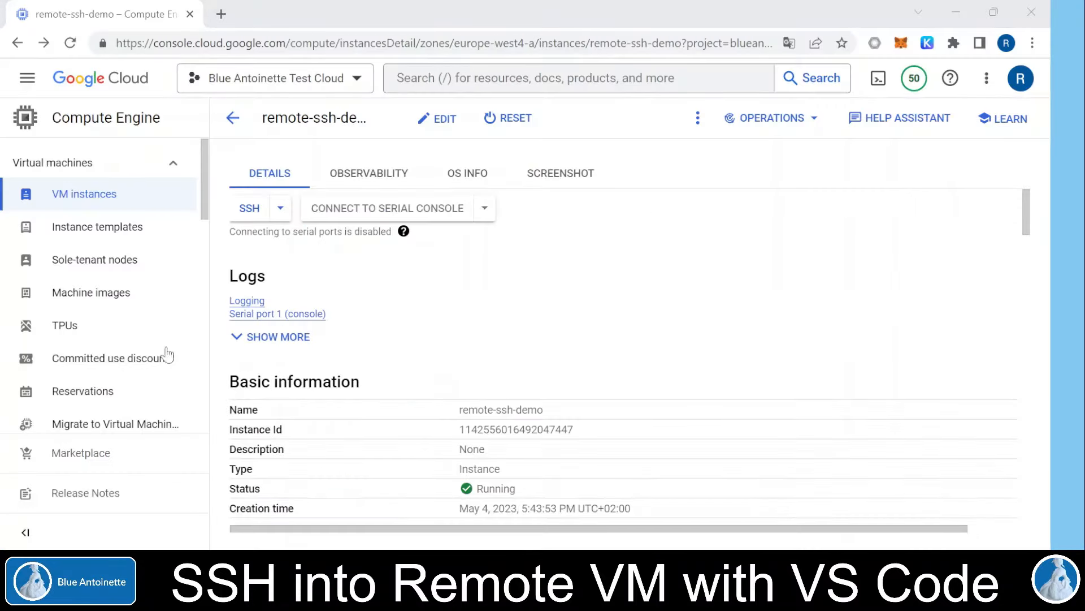
- Edit the instance, add the ssh-rsa public key as SSH key 1, and save
left_click(436, 117)
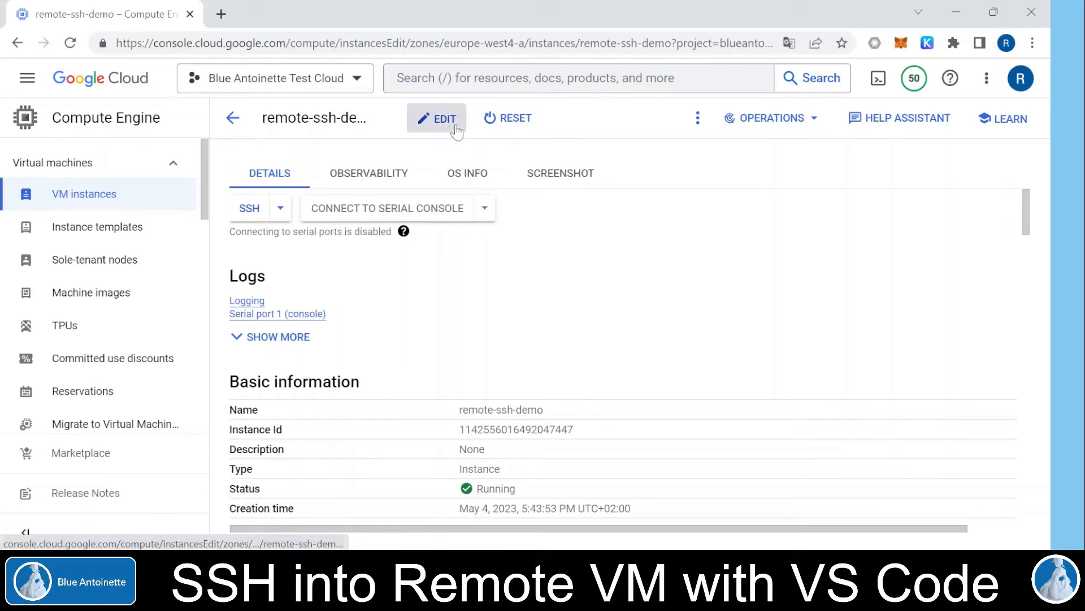
left_click(436, 118)
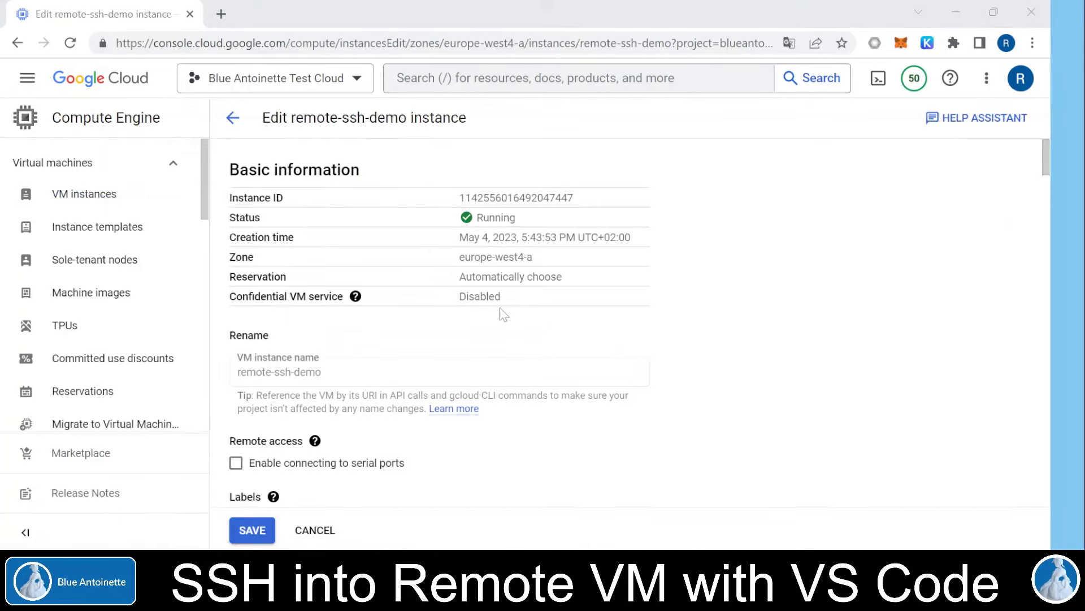
scroll("down", 3)
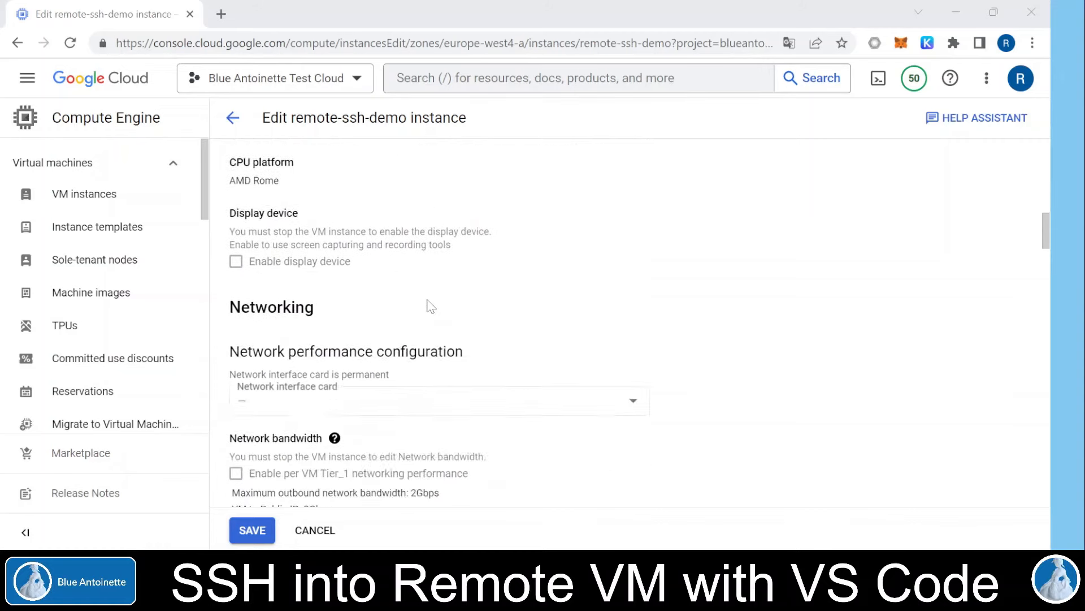
scroll("down", 3)
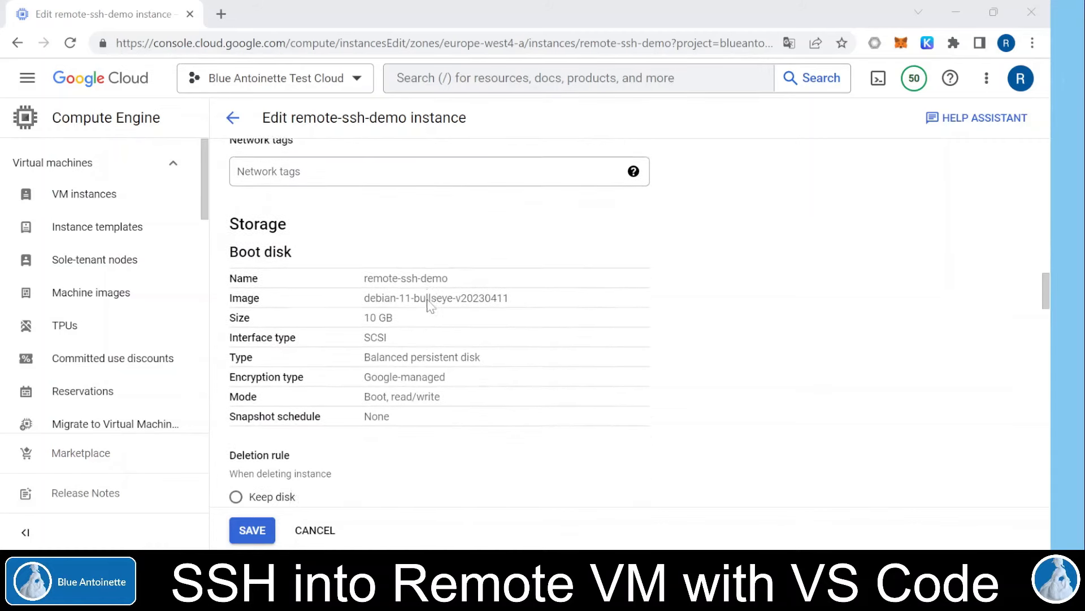
scroll("down", 3)
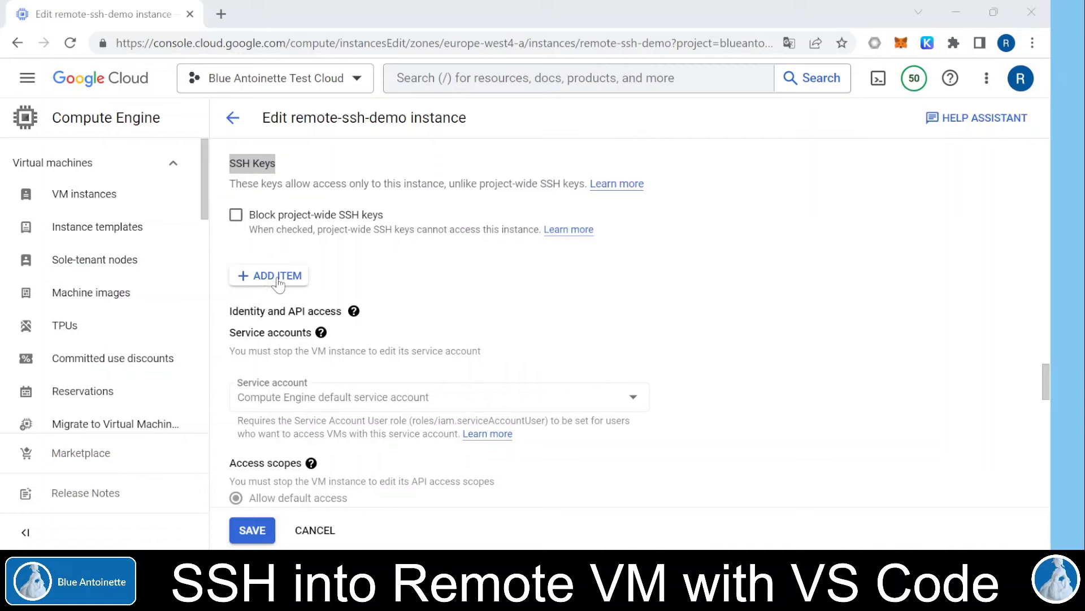
left_click(269, 276)
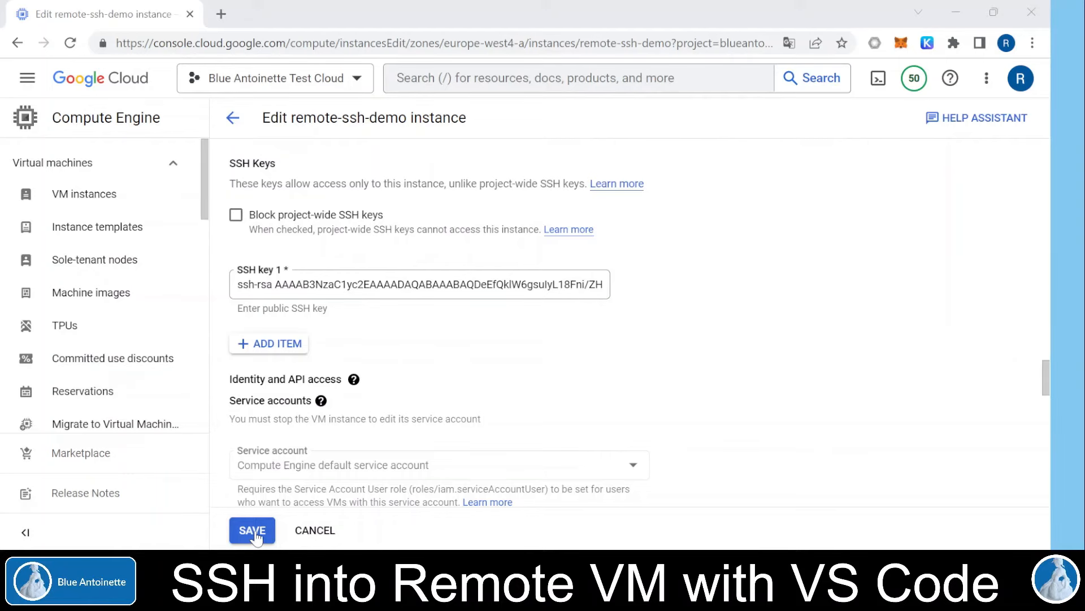
left_click(251, 529)
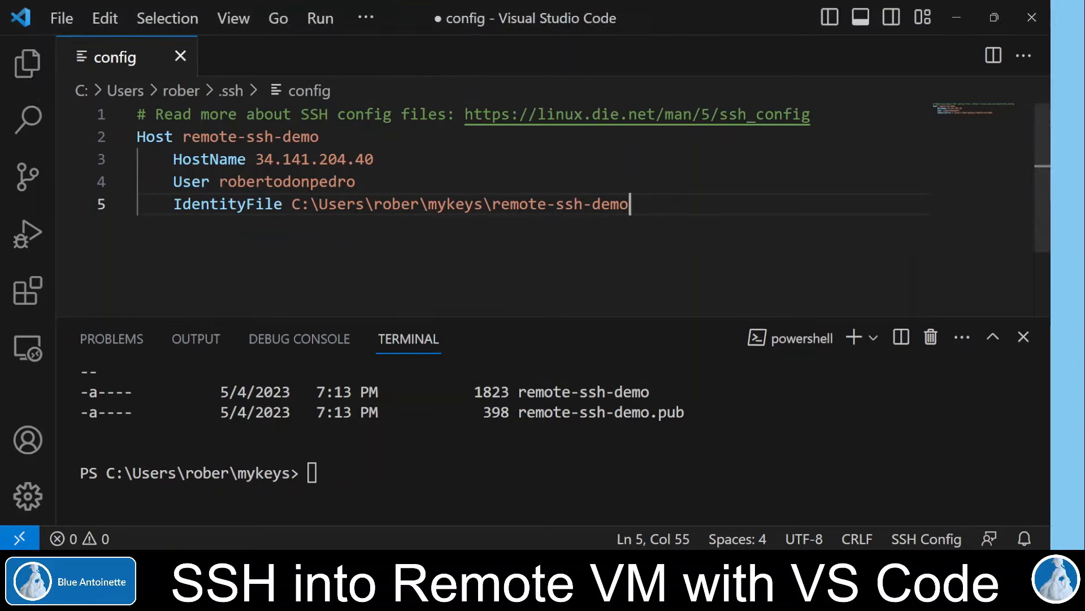
- Save the SSH config and start Remote-SSH: Connect to Host for remote-ssh-demo
key("ctrl+s")
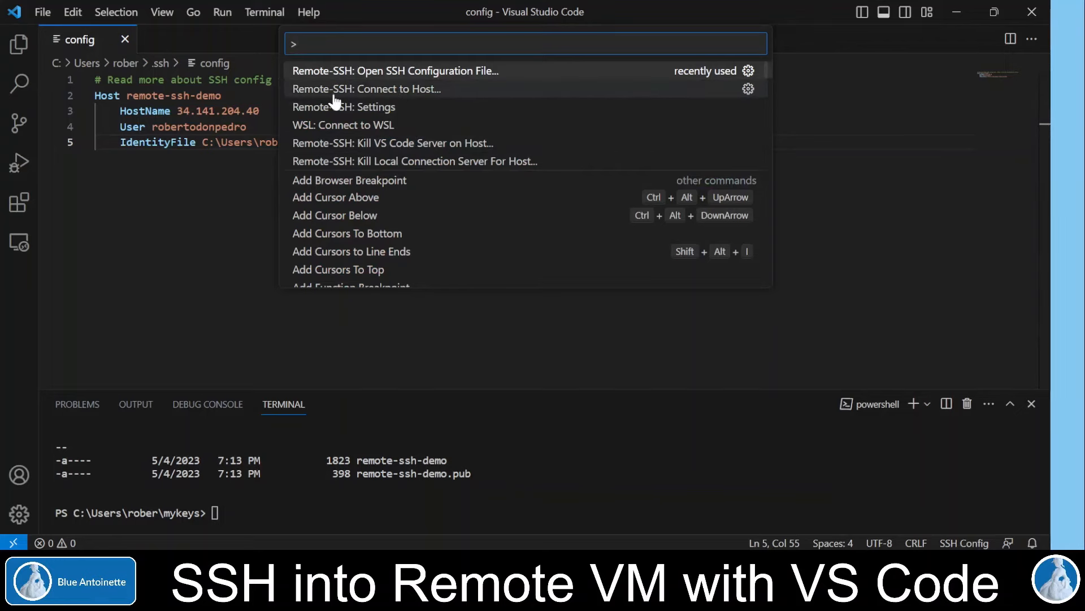
mouse_move(421, 97)
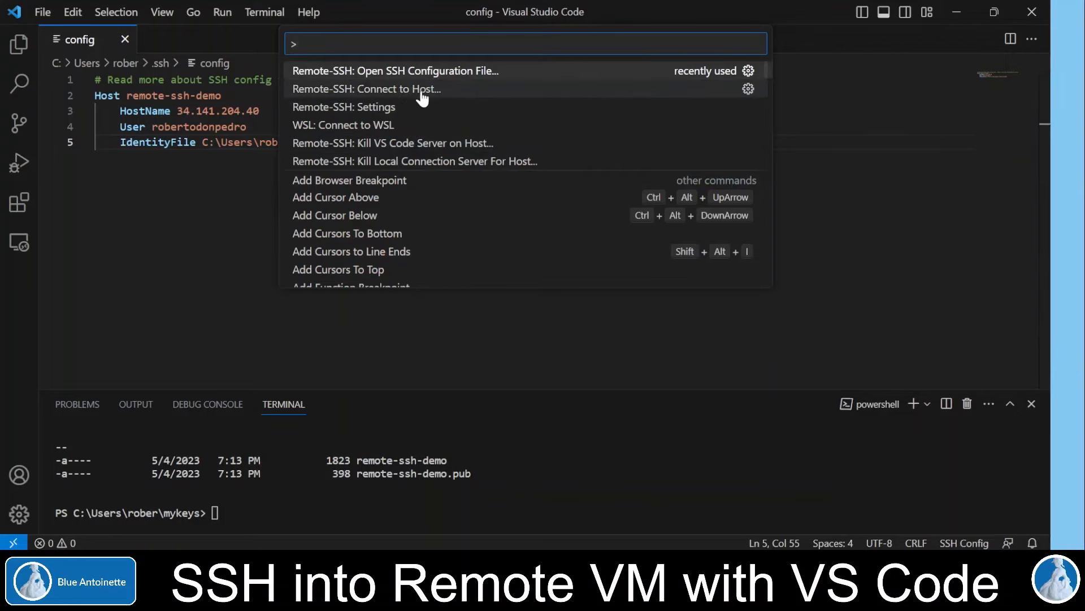
left_click(366, 88)
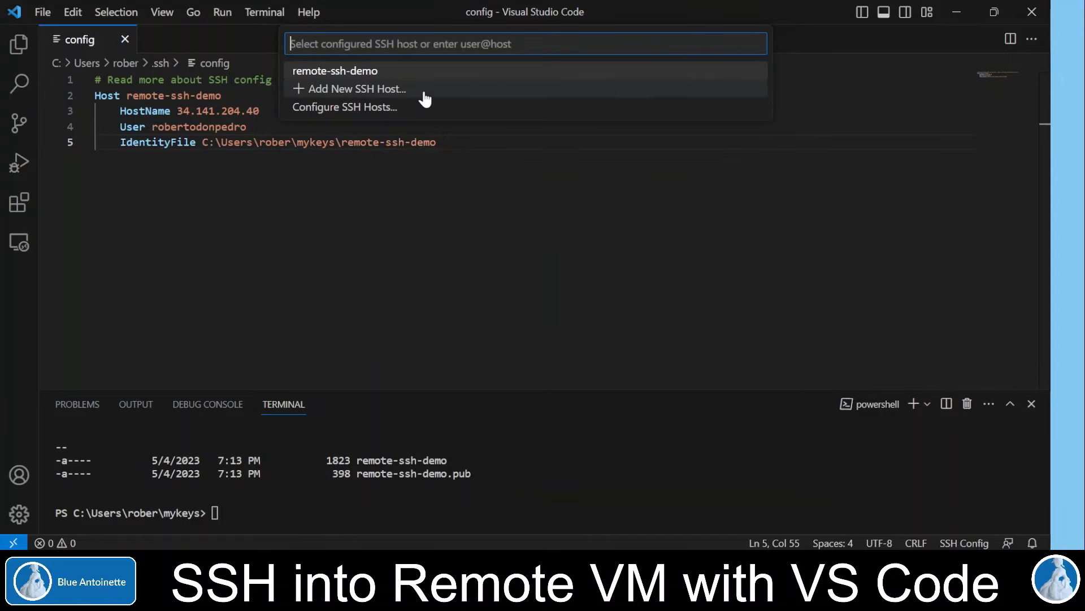
mouse_move(335, 70)
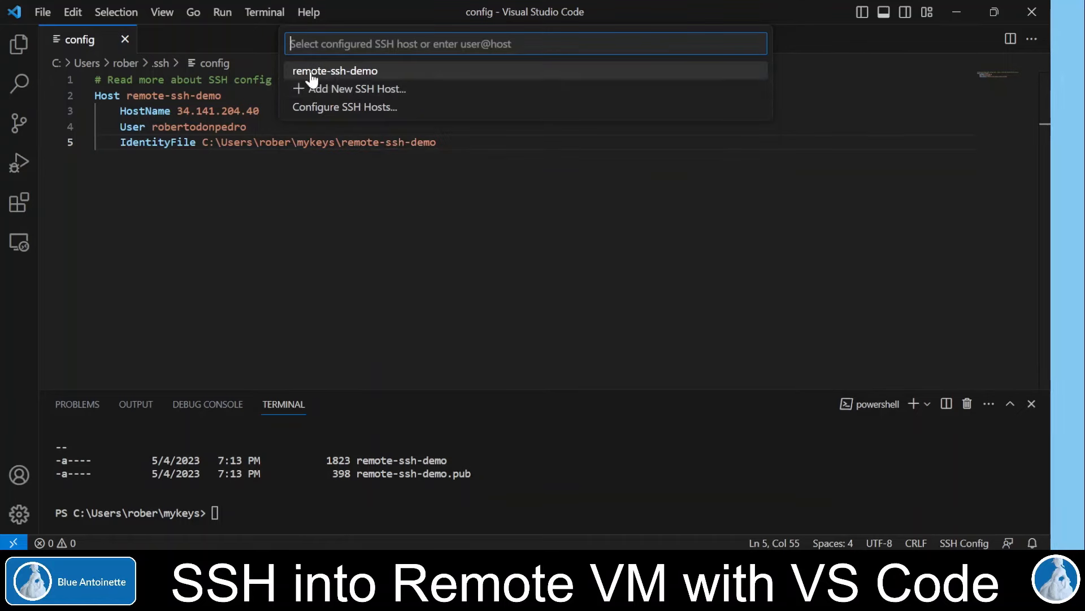
mouse_move(360, 79)
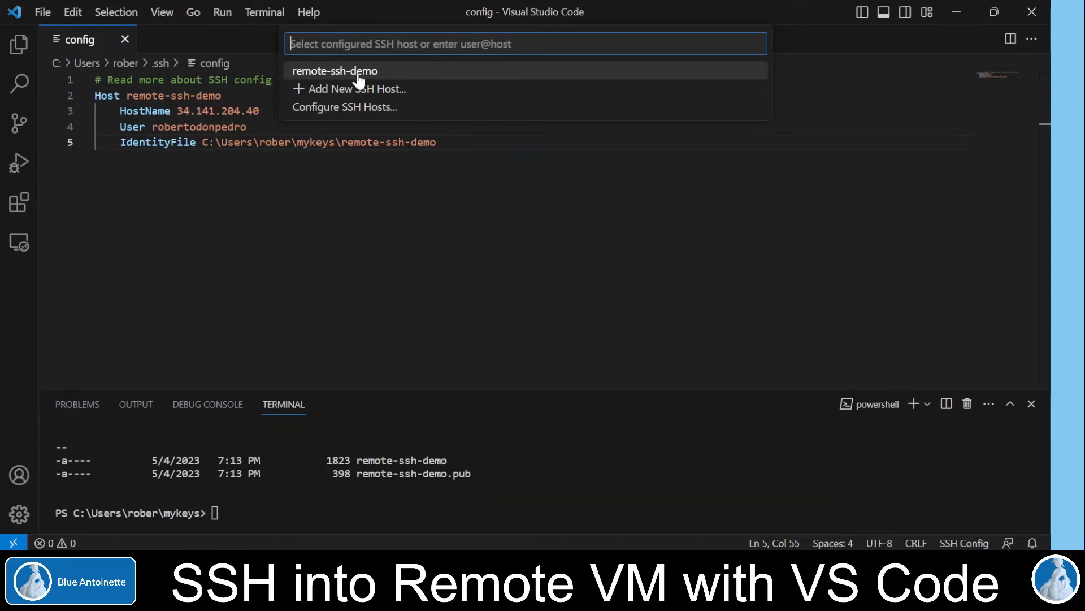
left_click(335, 71)
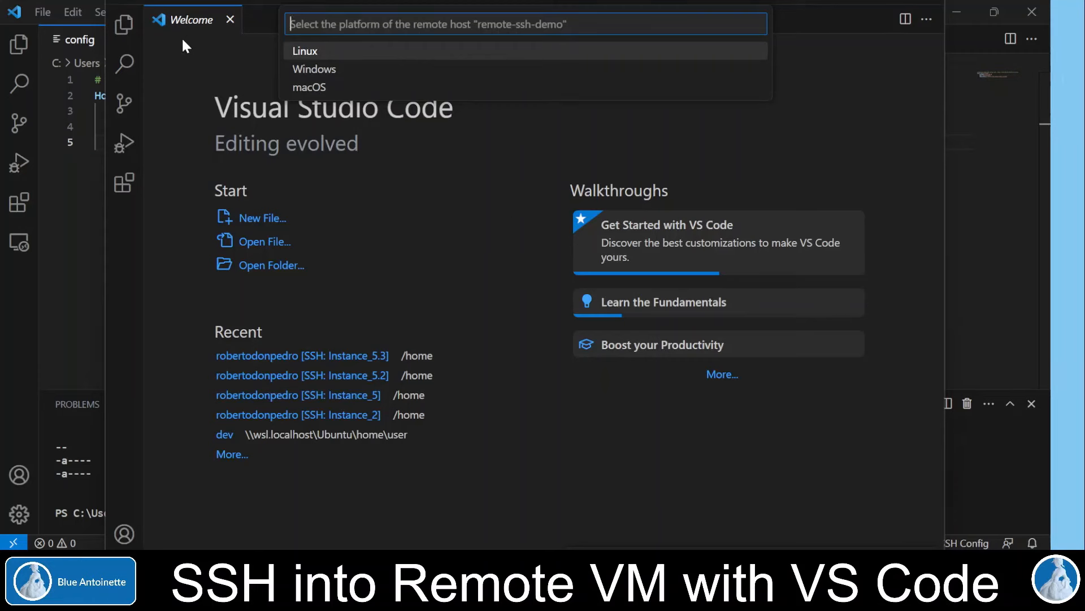
mouse_move(371, 59)
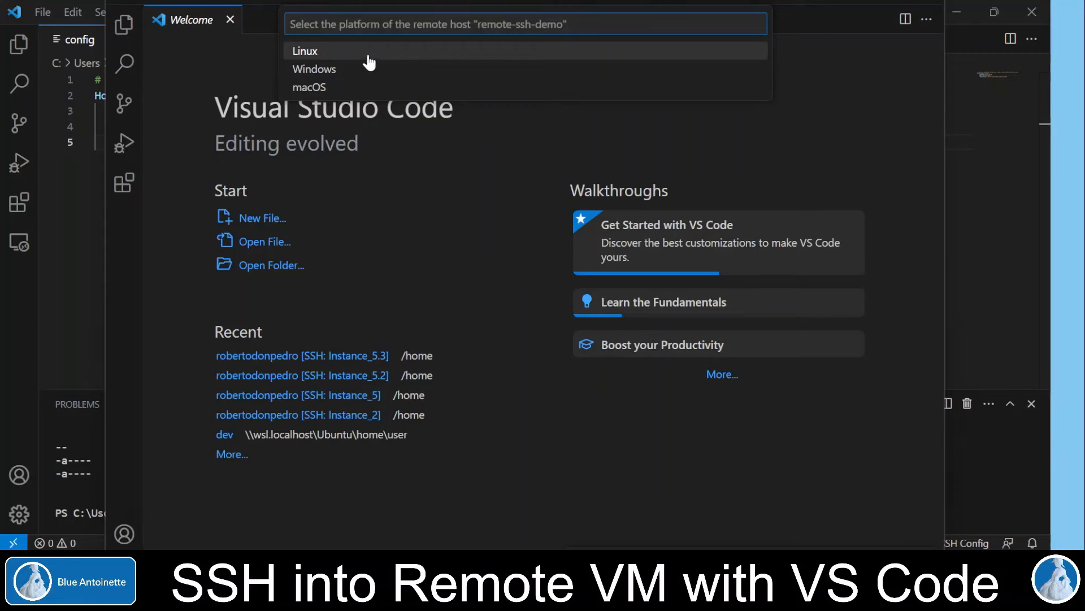
mouse_move(348, 57)
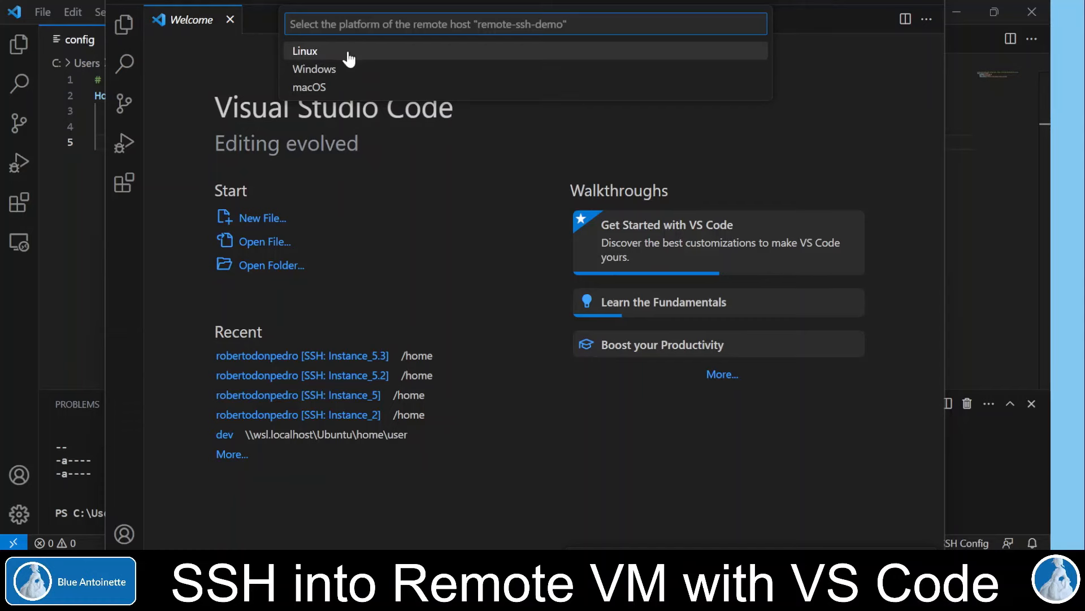
- Choose Linux as the platform of remote-ssh-demo so the new window connects
left_click(304, 51)
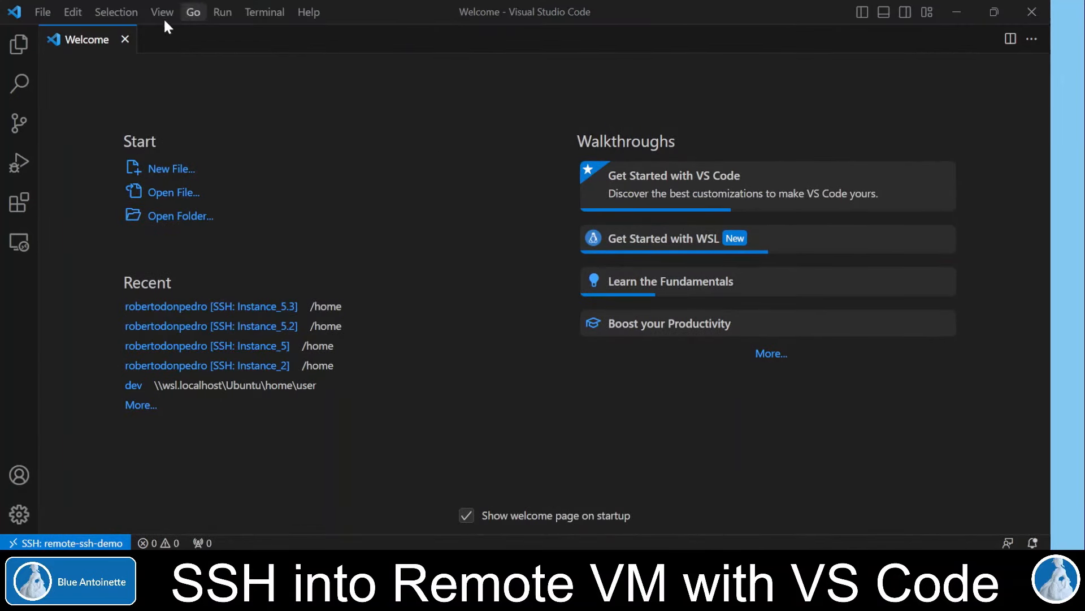
- Open the remote home folder /home/robertodonpedro and trust its authors
left_click(41, 11)
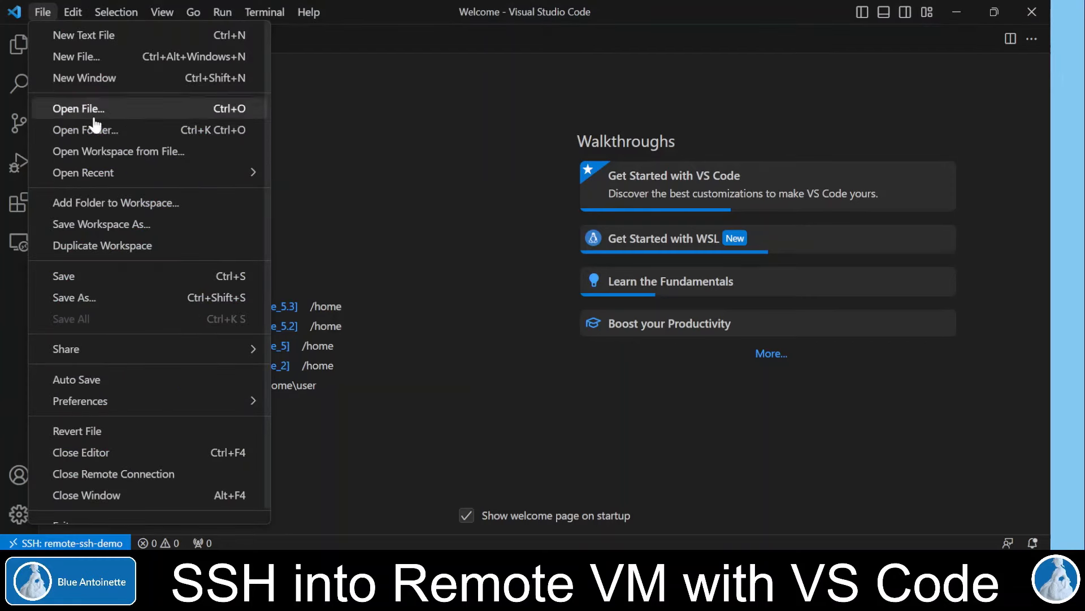
mouse_move(86, 129)
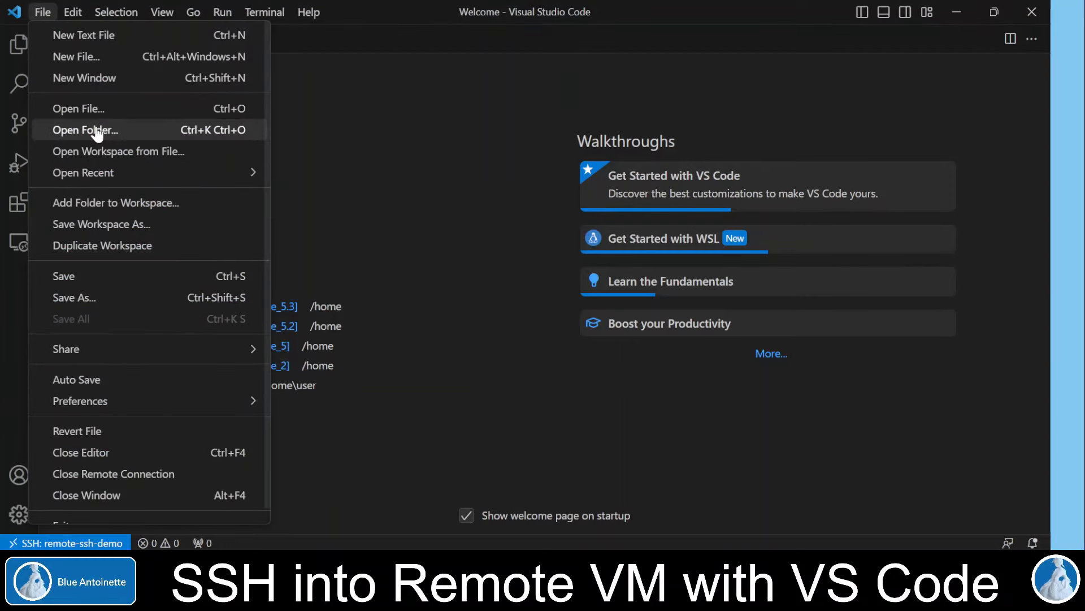
left_click(85, 130)
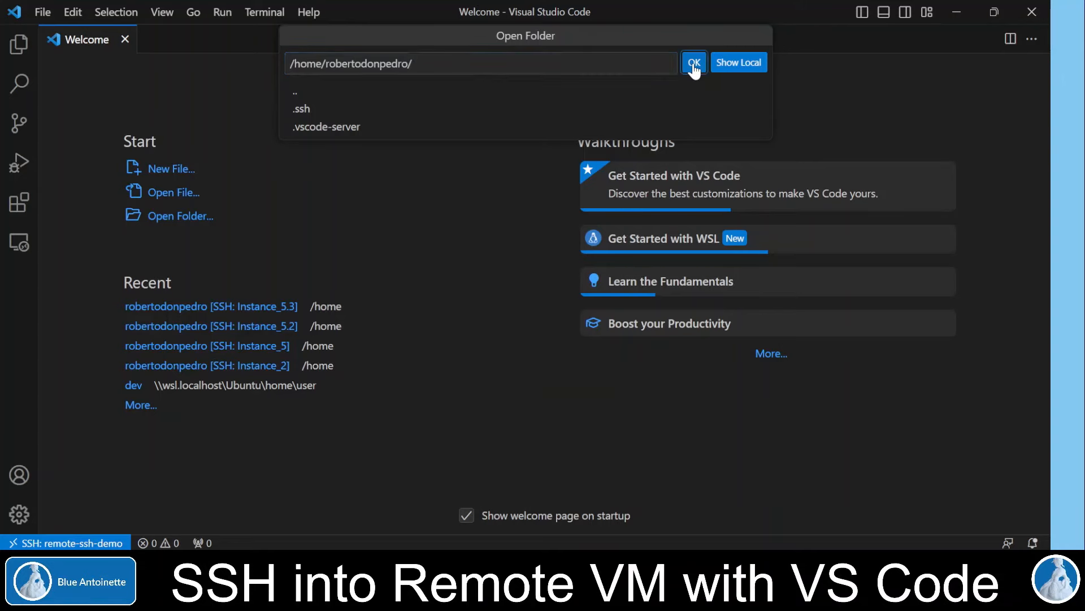
left_click(693, 62)
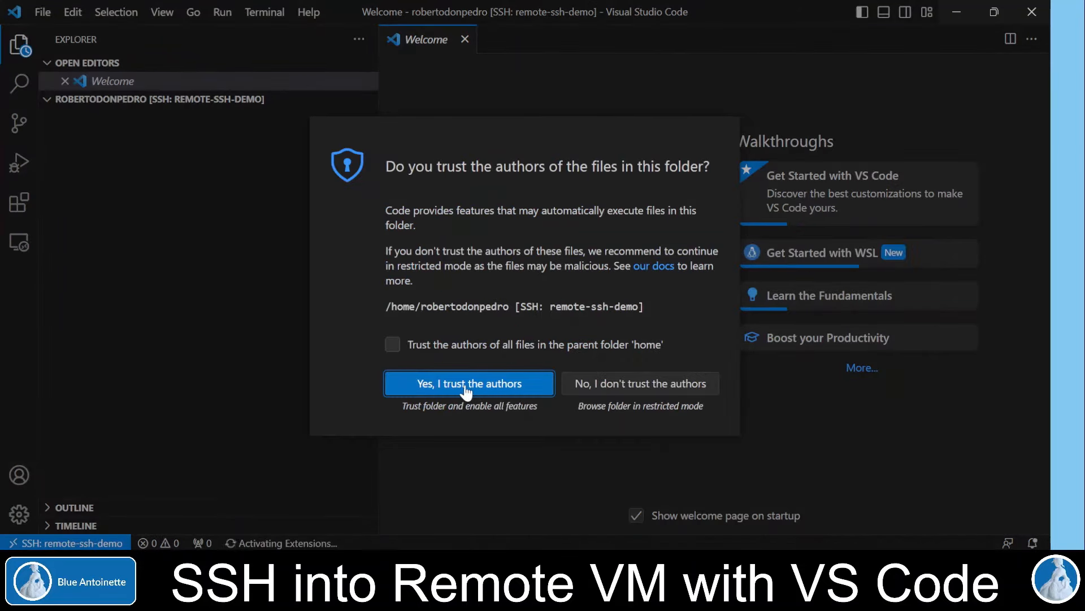
left_click(468, 383)
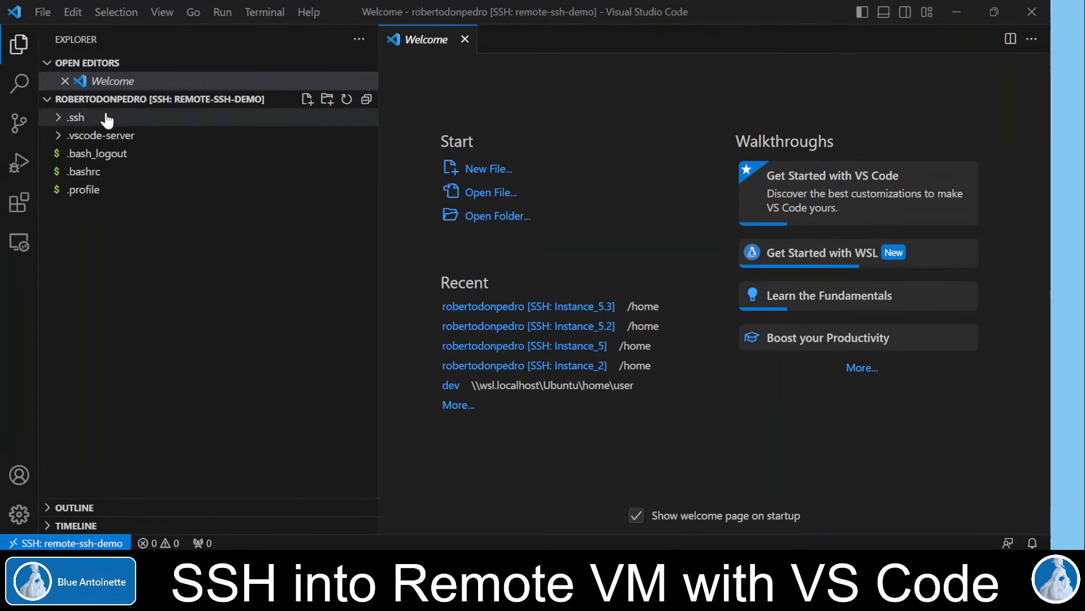
mouse_move(76, 119)
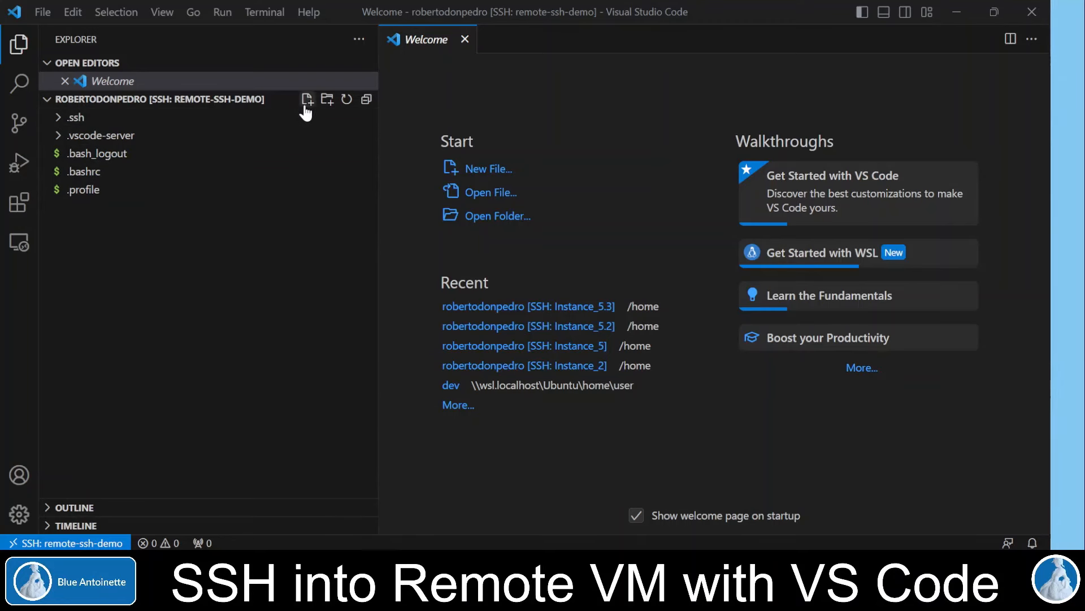
mouse_move(284, 110)
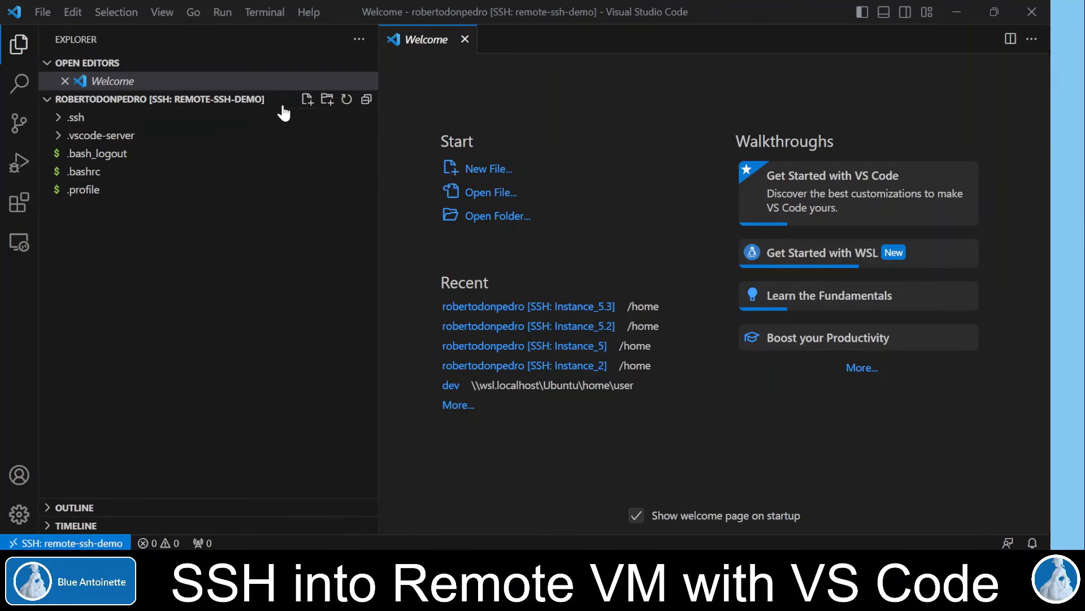
mouse_move(329, 279)
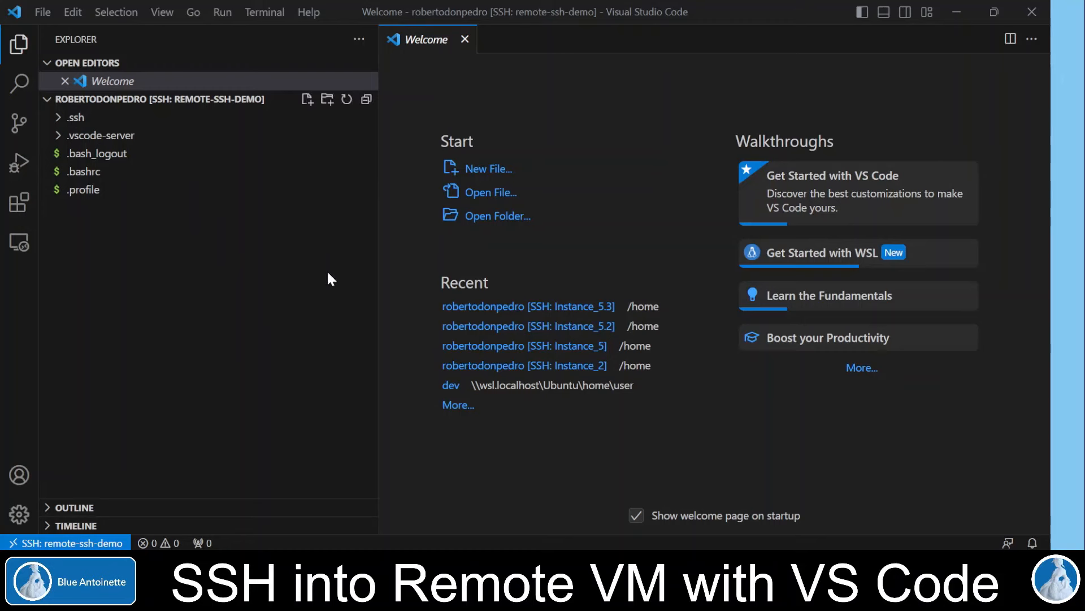
- Start a remote bash terminal, run ls -al, and close the Welcome page
left_click(264, 11)
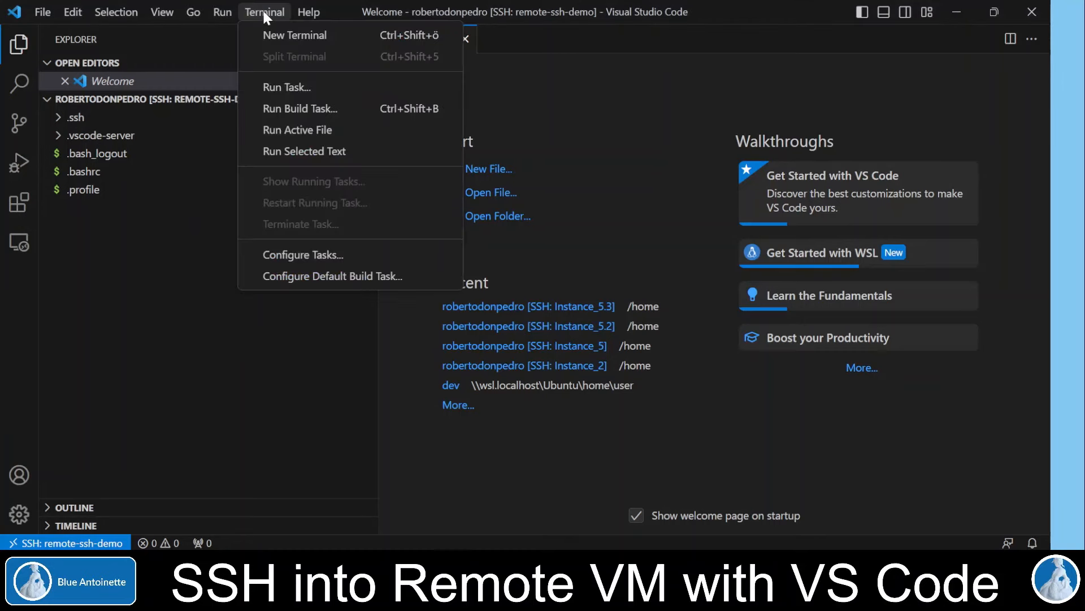
left_click(294, 35)
type("ls")
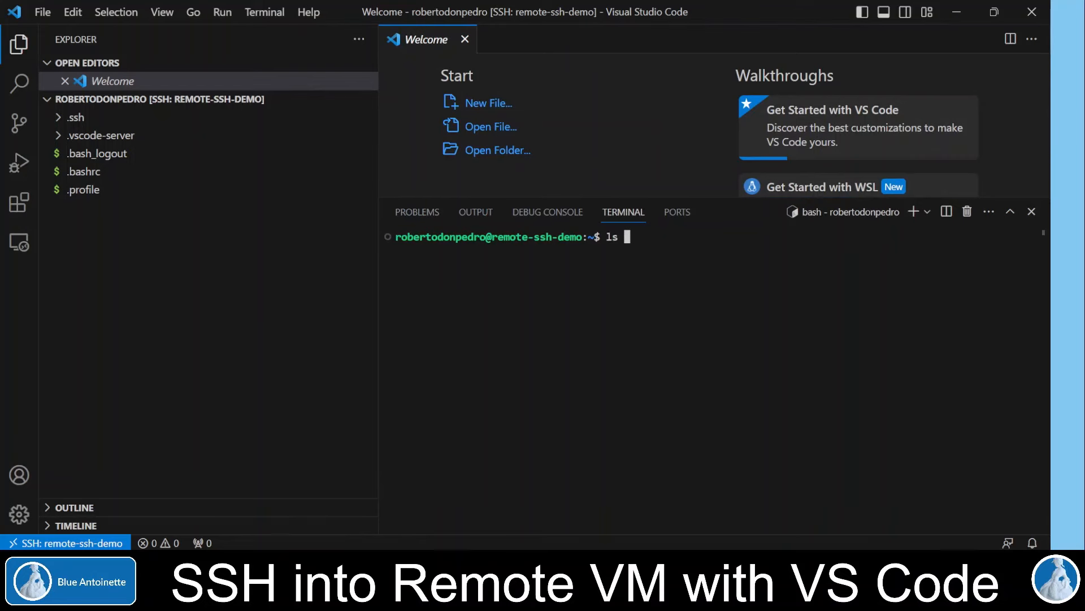
type("-al")
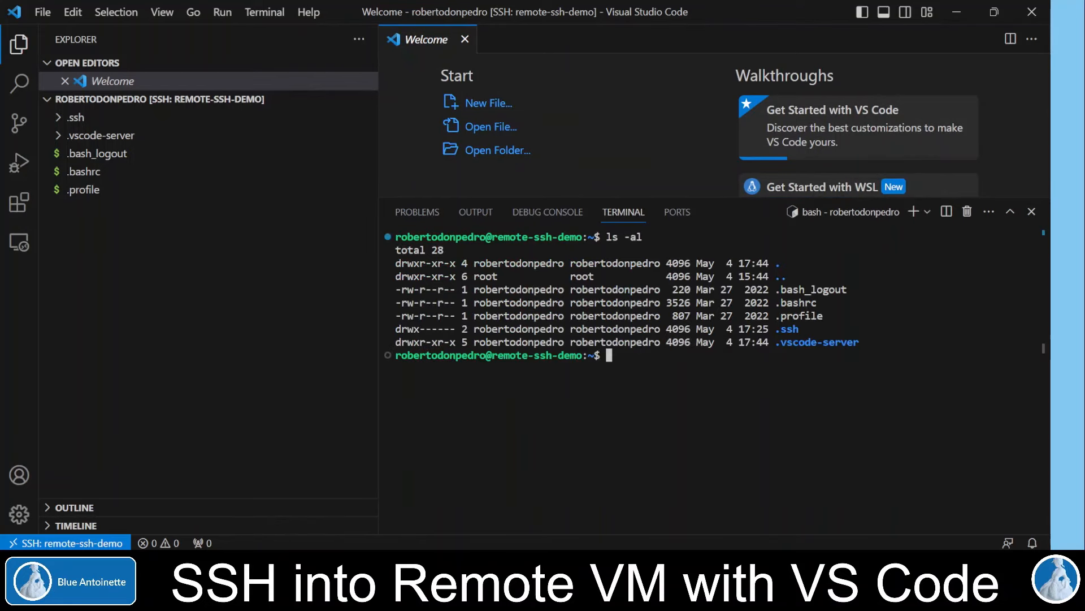
left_click(465, 40)
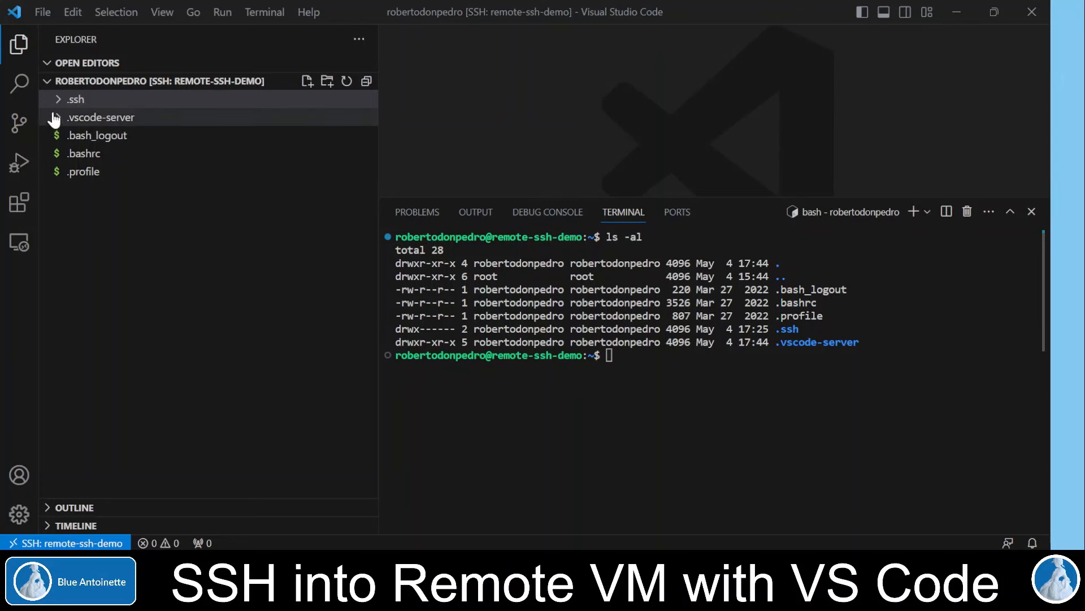
- Expand the .ssh folder in Explorer to reveal authorized_keys
left_click(75, 99)
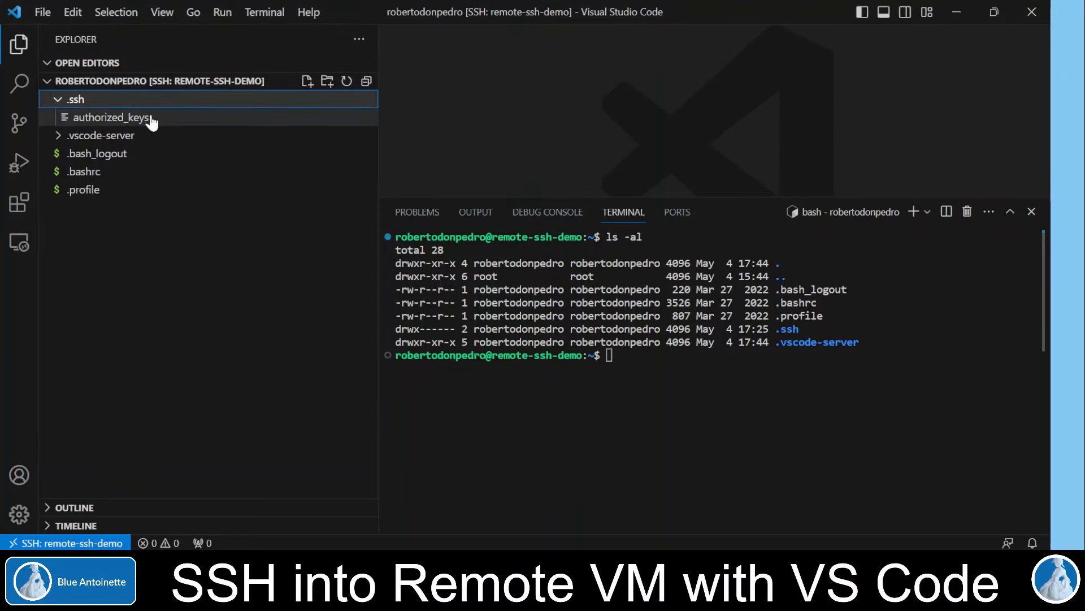
mouse_move(124, 124)
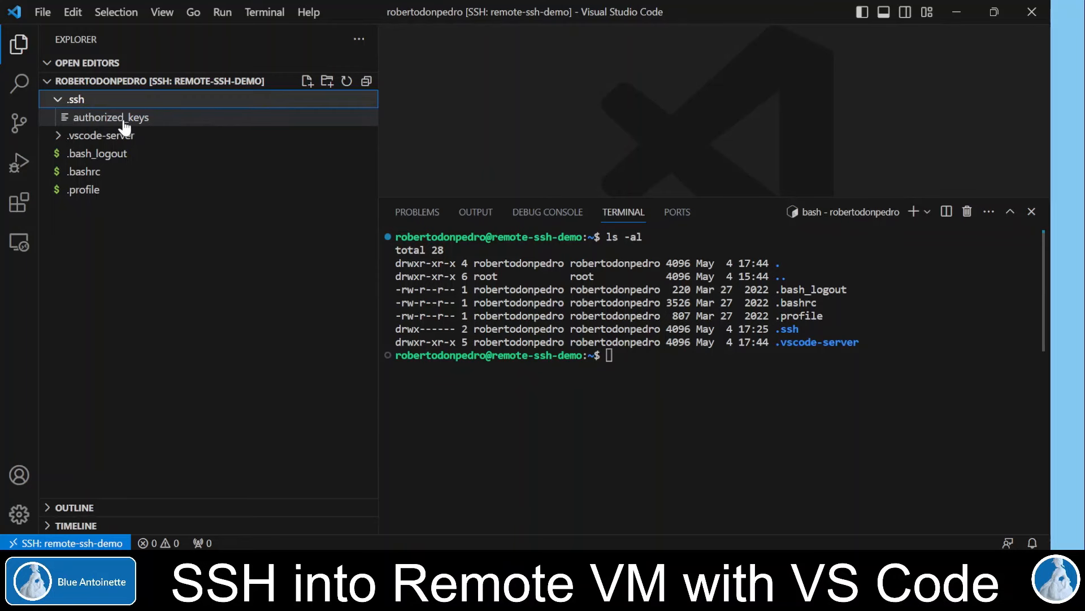
left_click(111, 116)
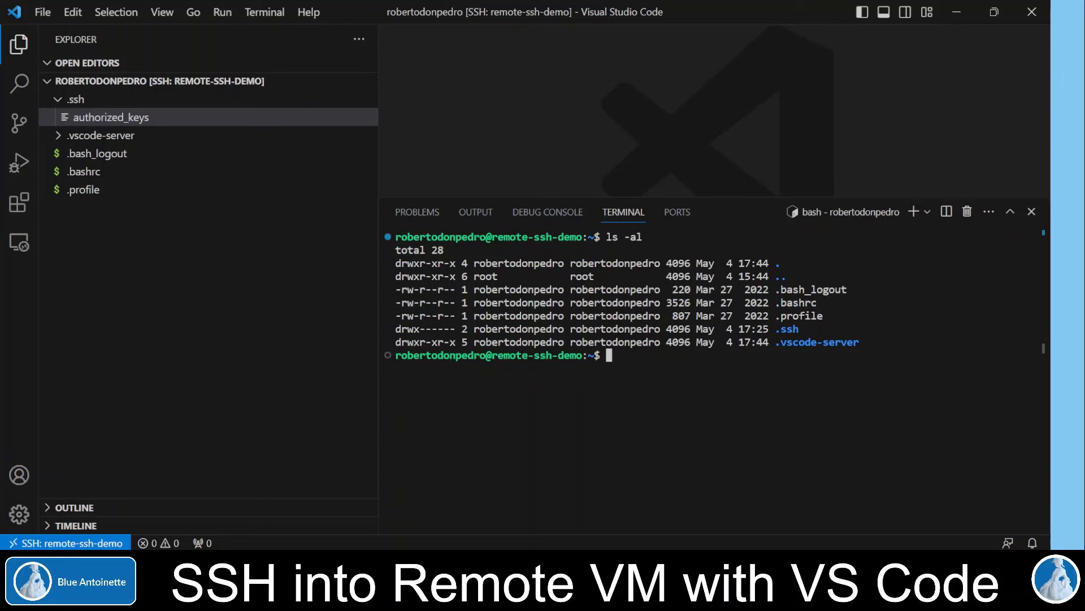
- Run sudo systemctl status ssh, then type sudo apt-get install openssh-server
type("sudo systemctl status ssh")
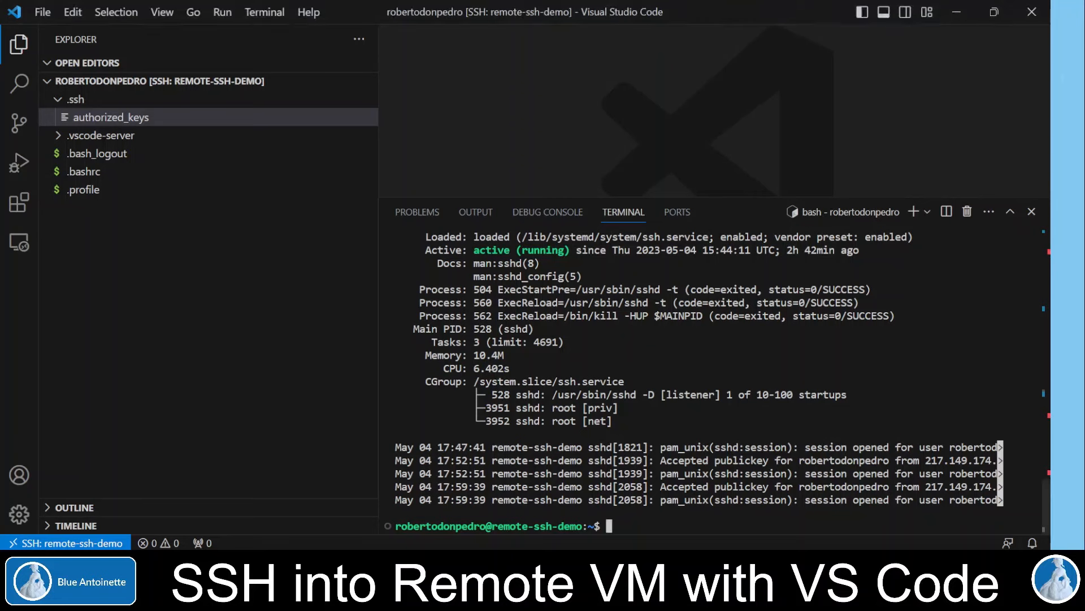
type("sudo apt-get install openssh-server")
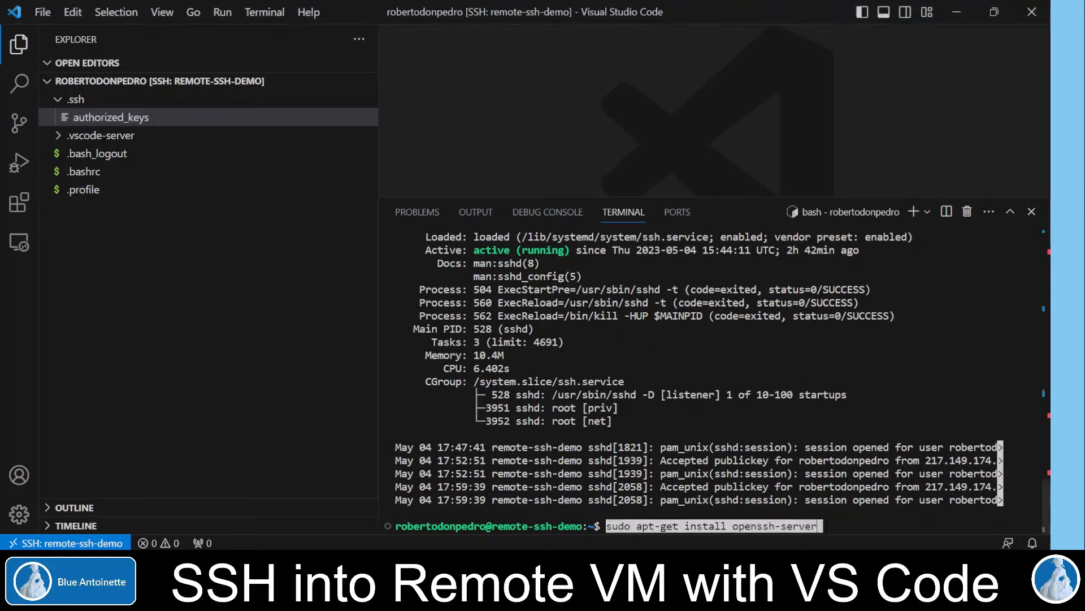